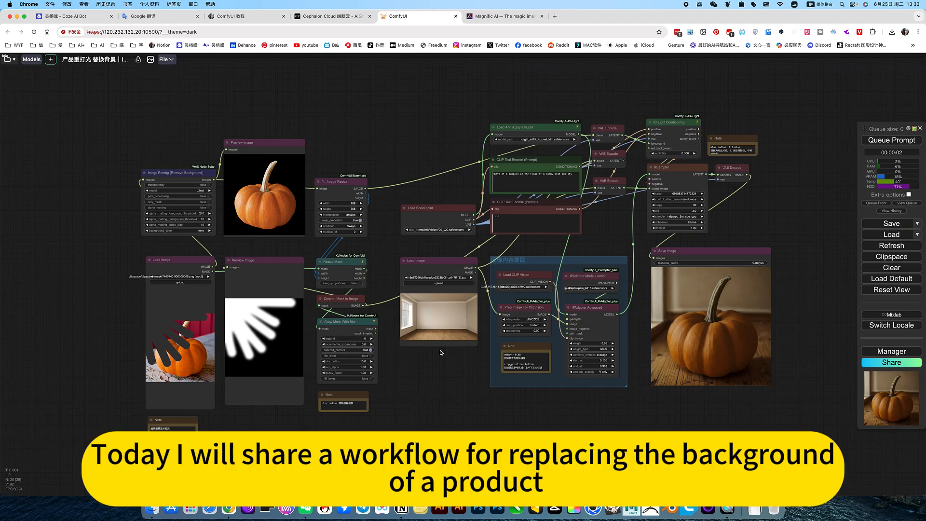
{"action": "mouse_move", "coordinate": [430, 381]}
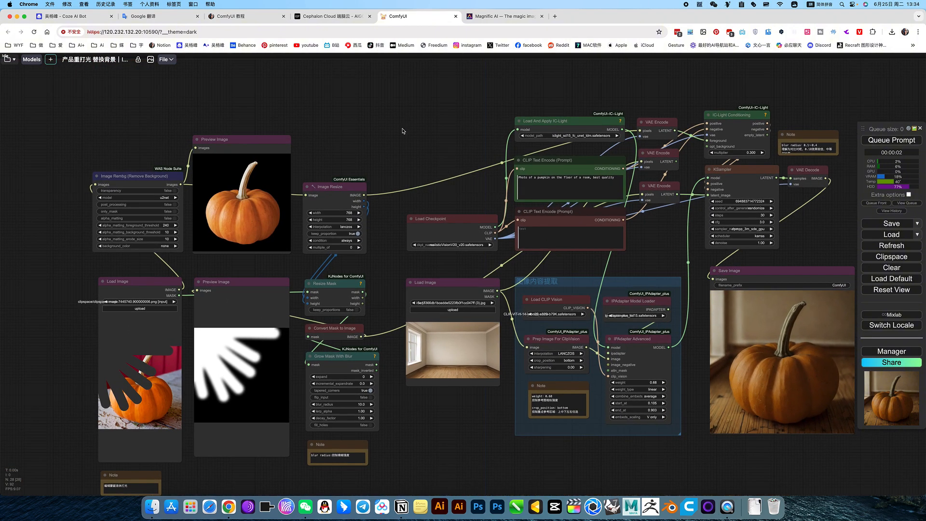
View the Magnific relit pumpkin comparison, then come back to the ComfyUI workflow
{"action": "left_click", "coordinate": [504, 17]}
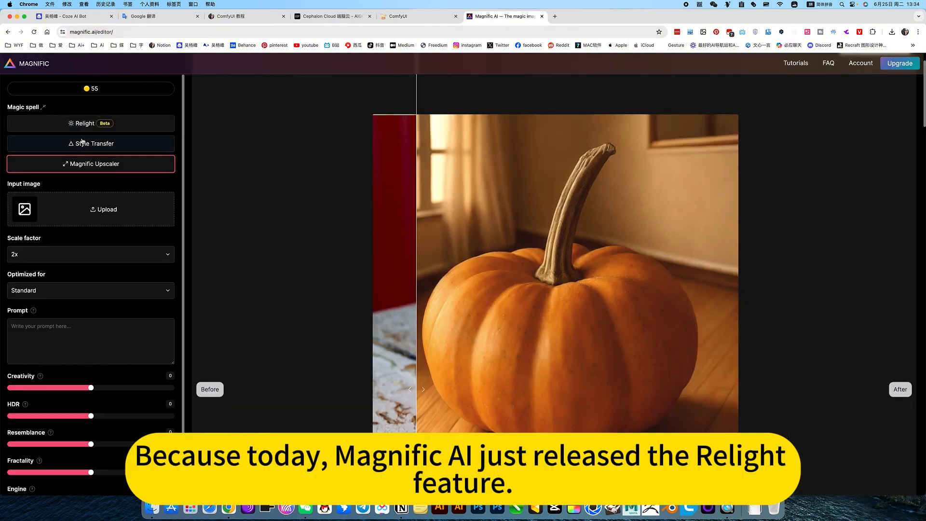
{"action": "mouse_move", "coordinate": [131, 142]}
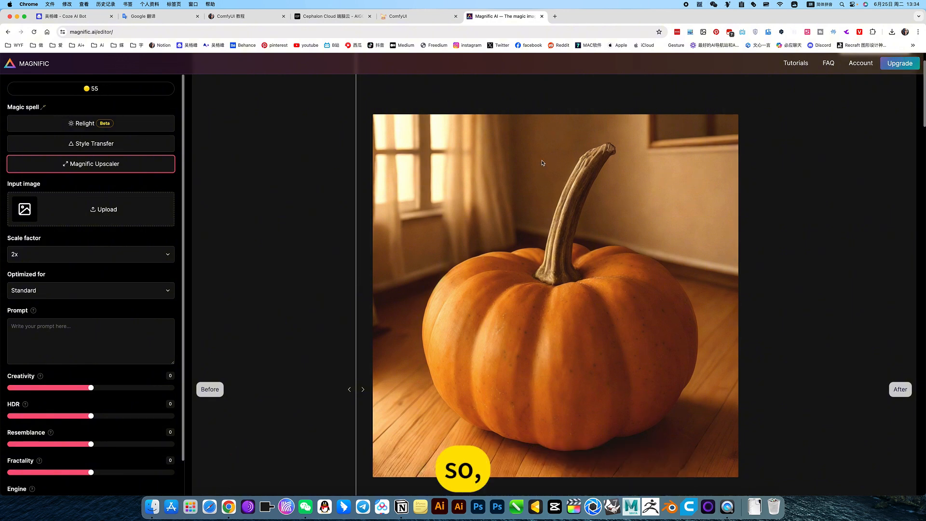
{"action": "left_click", "coordinate": [417, 16]}
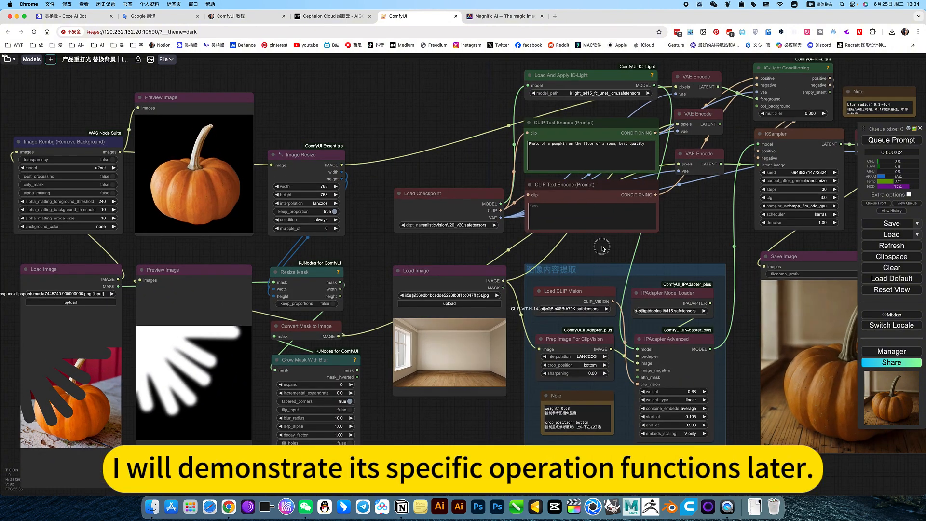
{"action": "scroll", "scroll_direction": "down", "scroll_amount": 3}
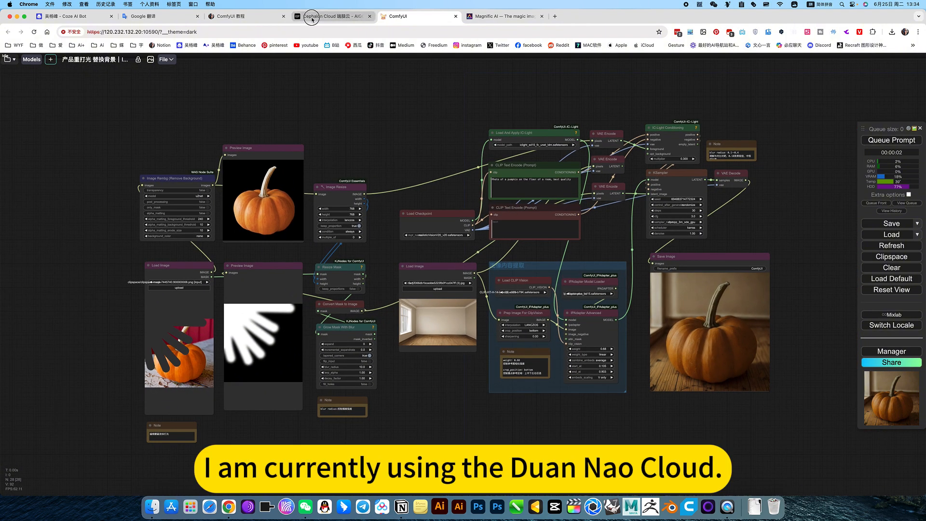
Check the Cephalon Cloud apps page and saved workflows list, then bring up the ComfyUI tutorial notes
{"action": "left_click", "coordinate": [333, 17]}
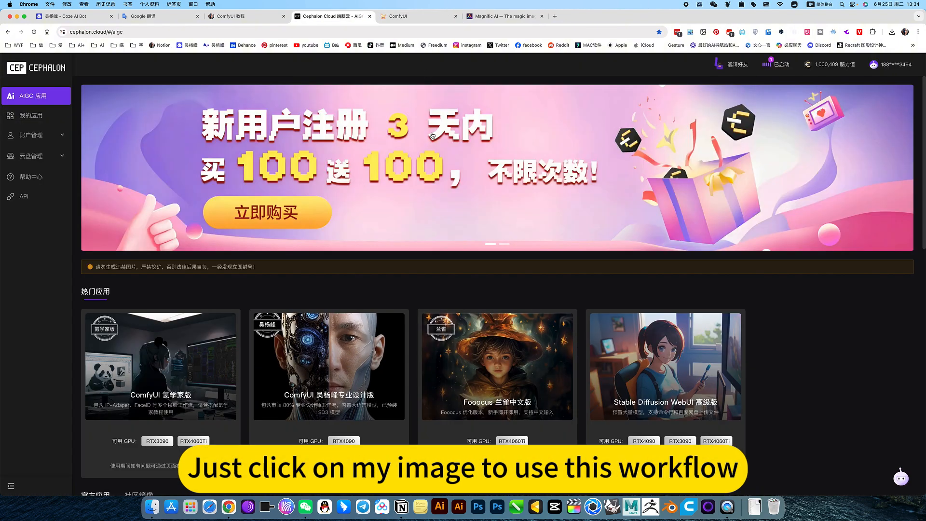
{"action": "left_click", "coordinate": [416, 17]}
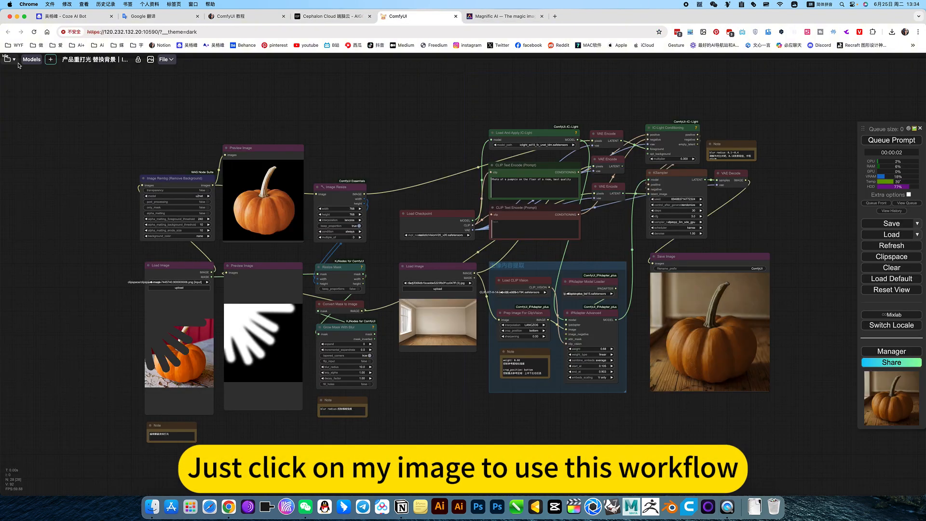
{"action": "left_click", "coordinate": [31, 59]}
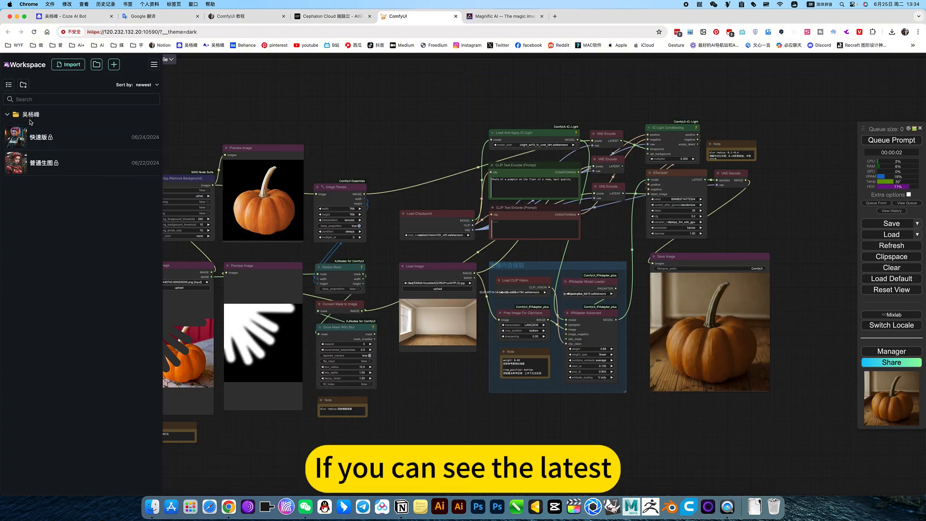
{"action": "left_click", "coordinate": [30, 114]}
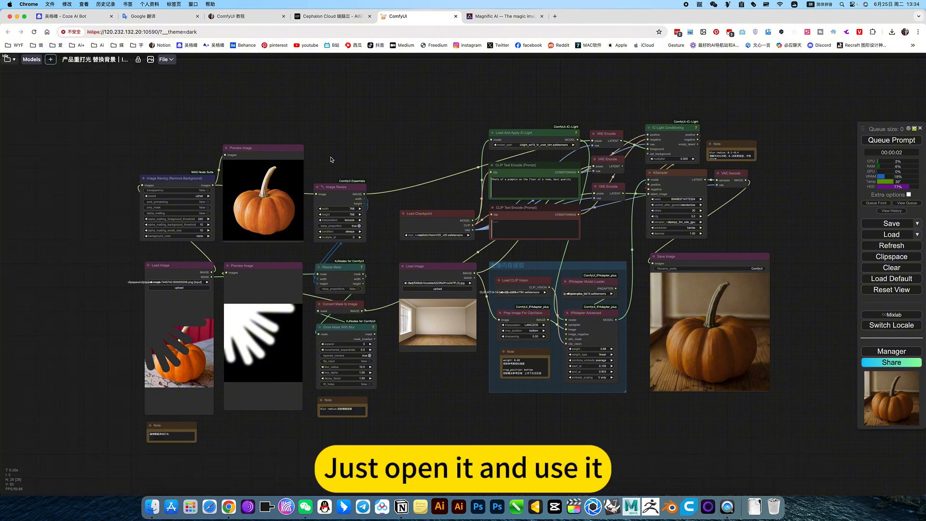
{"action": "mouse_move", "coordinate": [365, 156]}
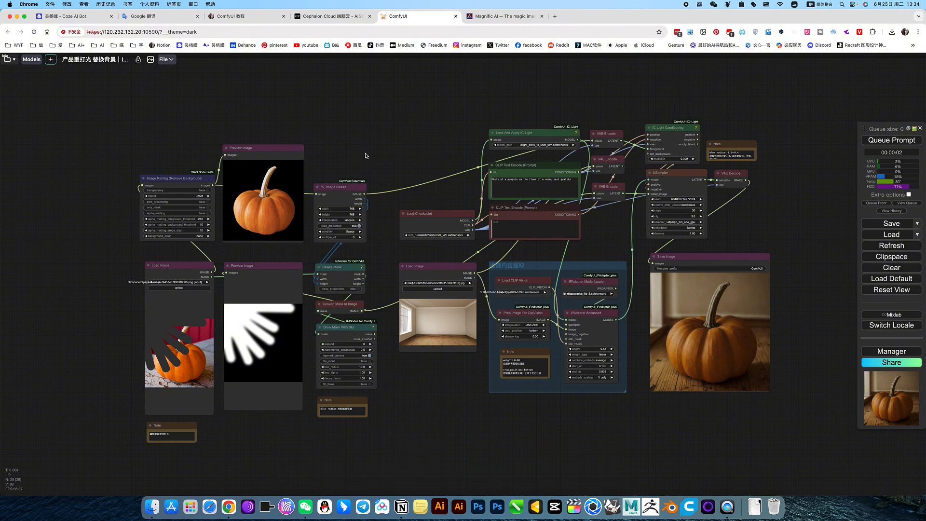
{"action": "left_click", "coordinate": [230, 17]}
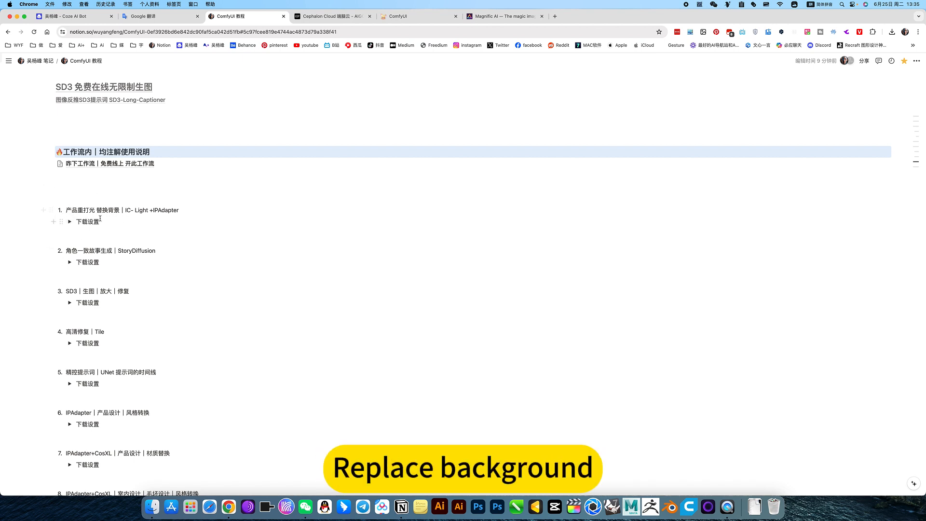
Expand the first workflow's 下载设置 section and download the product relighting workflow JSON
{"action": "left_click", "coordinate": [69, 222]}
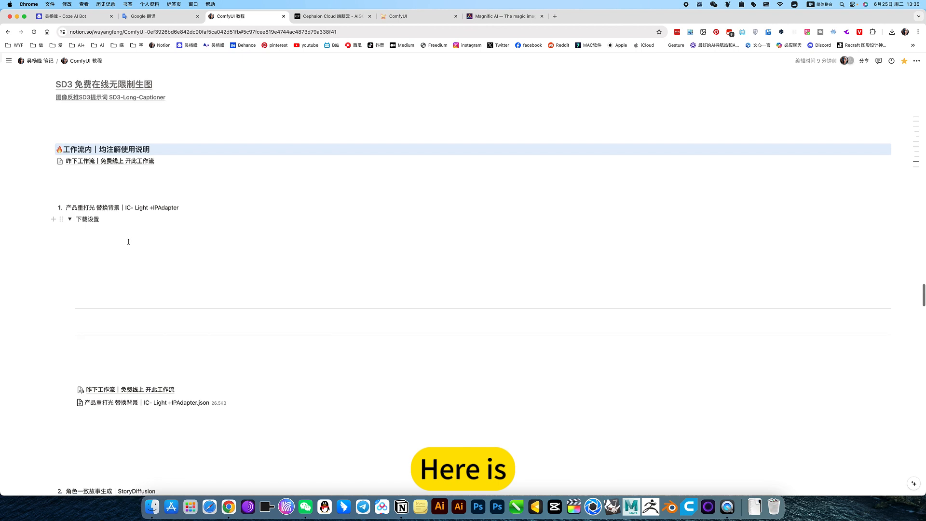
{"action": "scroll", "scroll_direction": "down", "scroll_amount": 3}
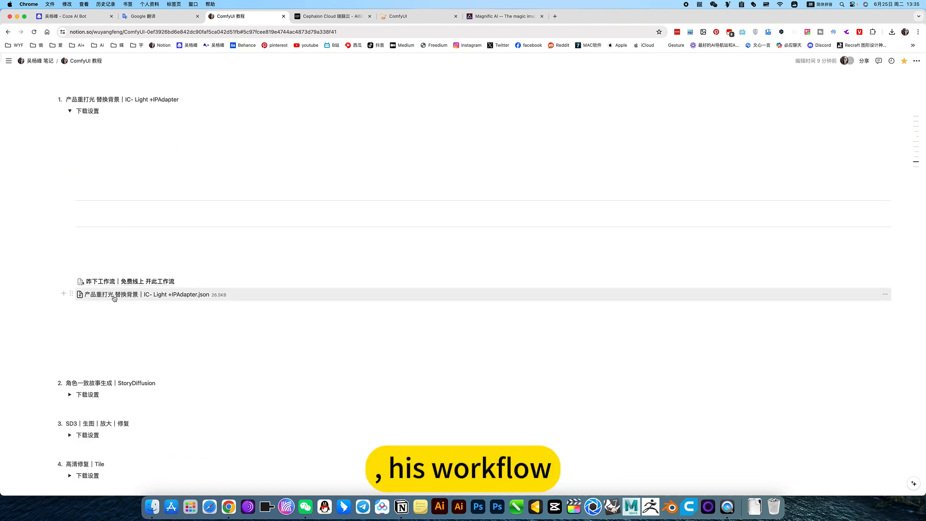
{"action": "left_click", "coordinate": [149, 294]}
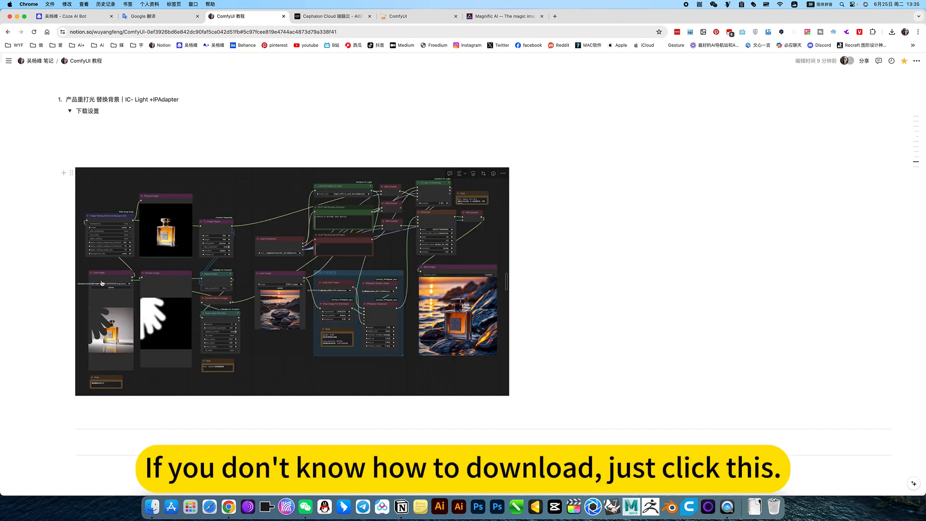
Look through the example screenshots, then return to the ComfyUI workflow
{"action": "scroll", "scroll_direction": "down", "scroll_amount": 3}
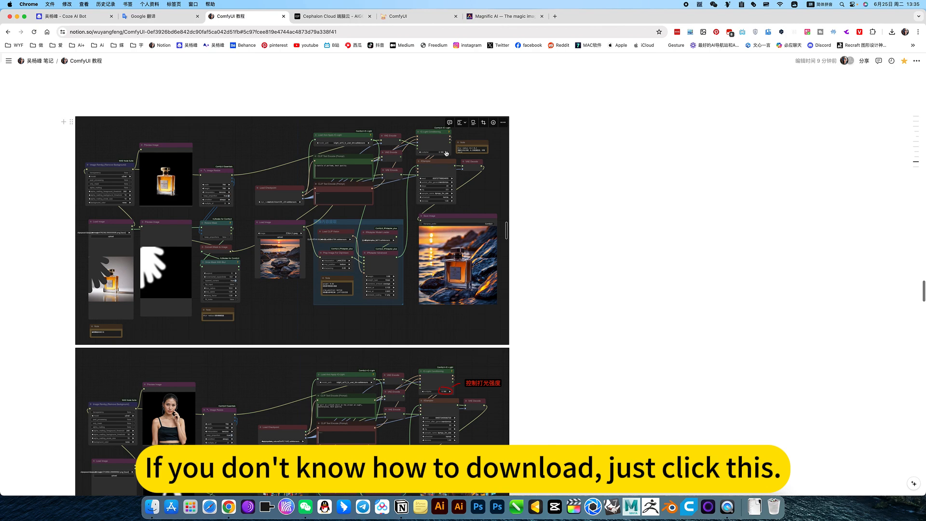
{"action": "scroll", "scroll_direction": "down", "scroll_amount": 3}
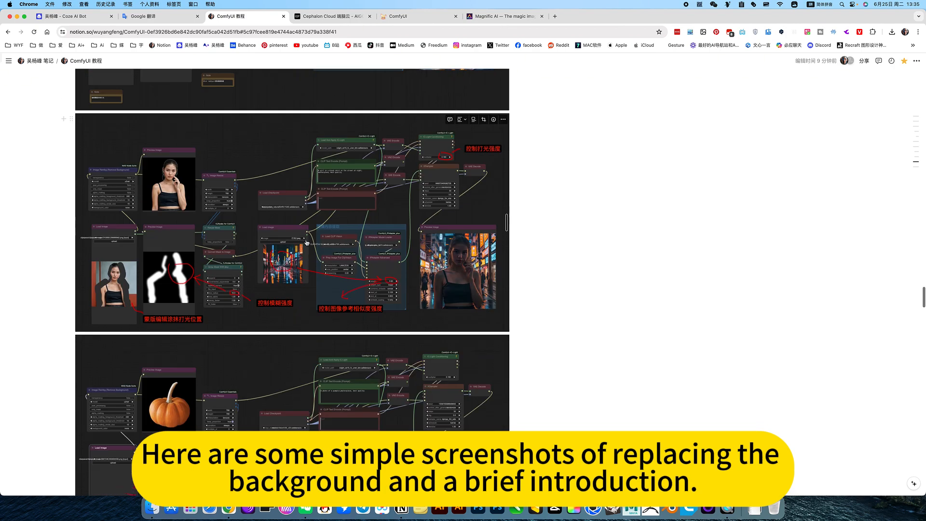
{"action": "scroll", "scroll_direction": "down", "scroll_amount": 3}
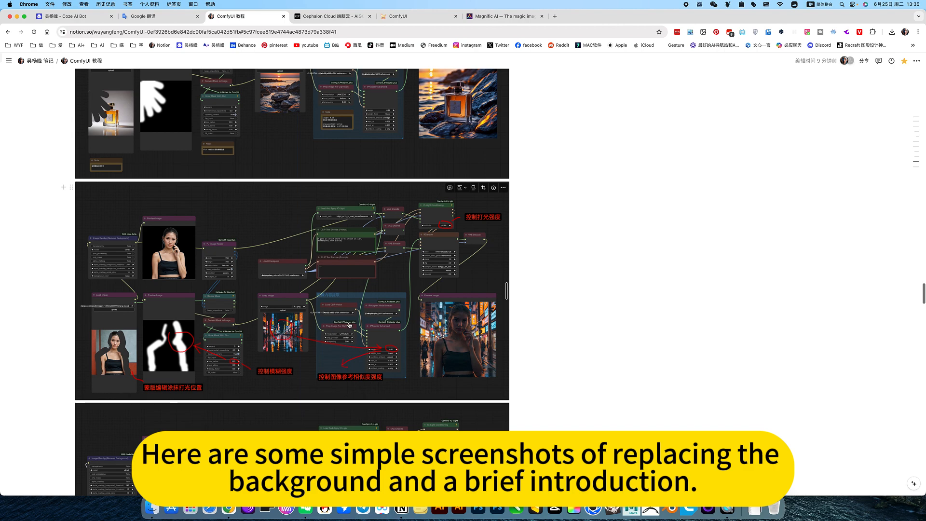
{"action": "left_click", "coordinate": [420, 16]}
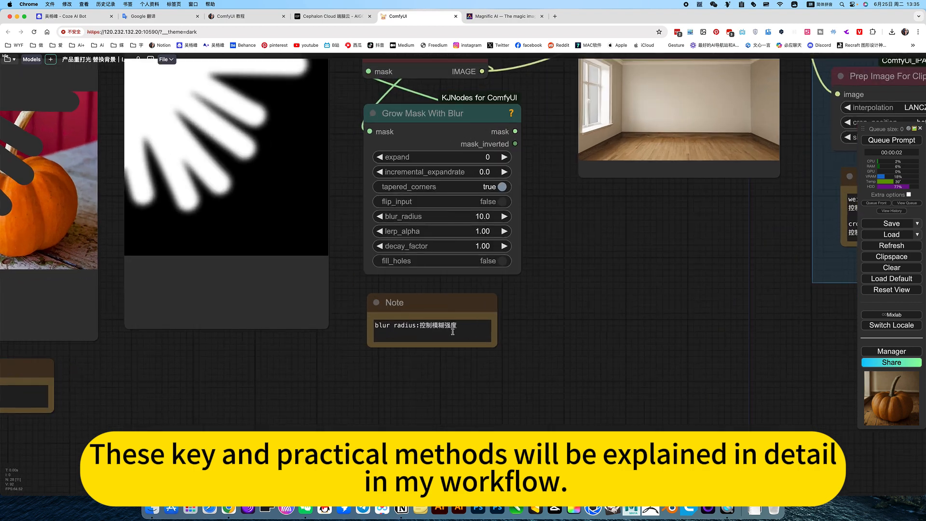
{"action": "mouse_move", "coordinate": [432, 294]}
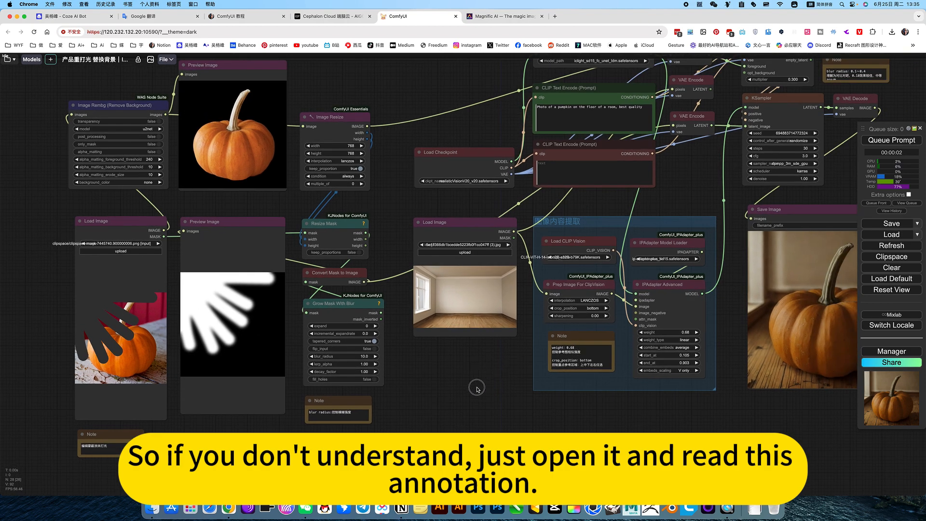
{"action": "scroll", "scroll_direction": "down", "scroll_amount": 3}
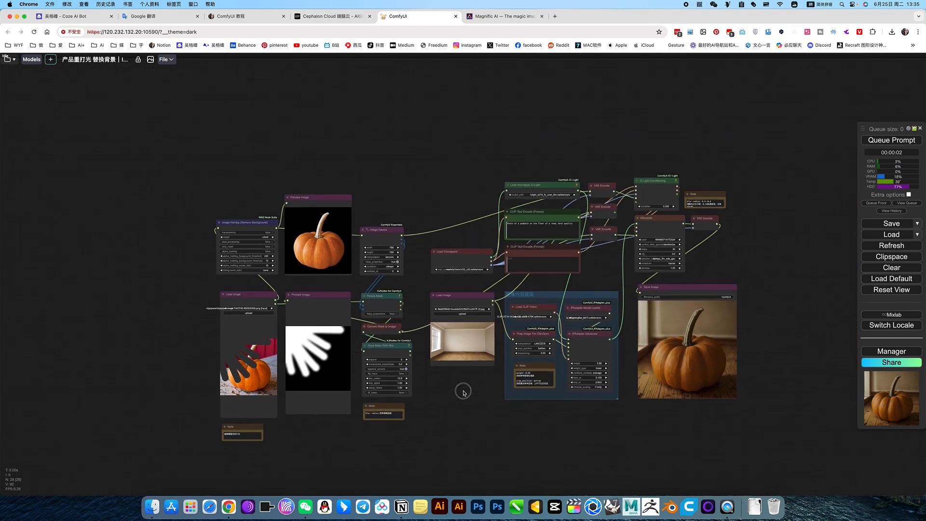
{"action": "left_click", "coordinate": [504, 16]}
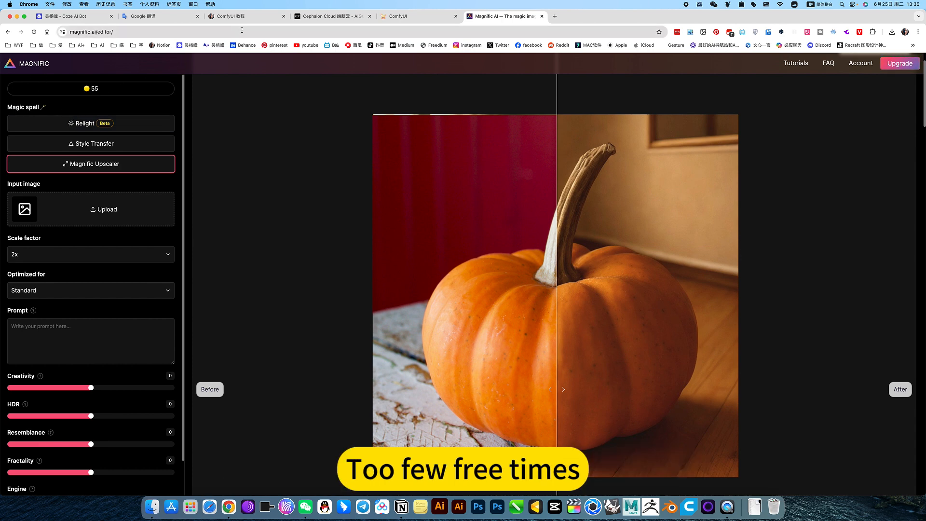
{"action": "left_click", "coordinate": [419, 16]}
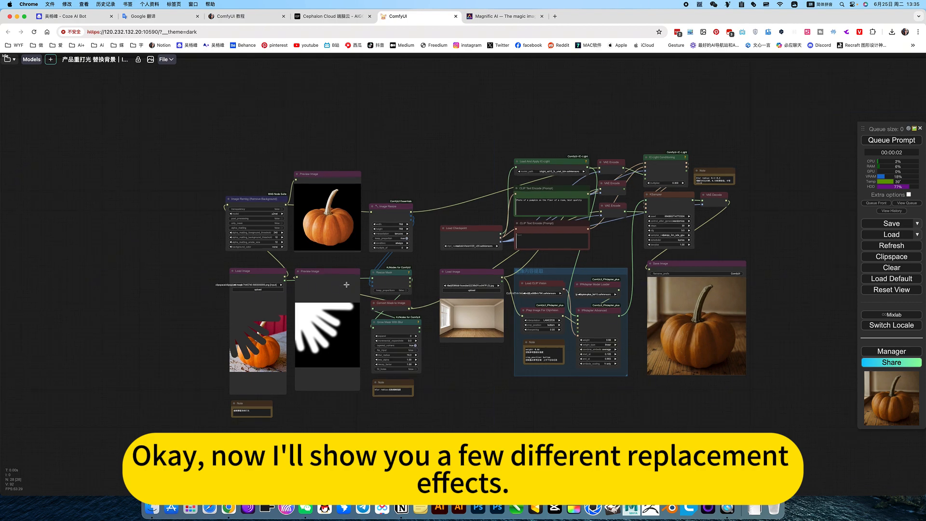
{"action": "mouse_move", "coordinate": [378, 298]}
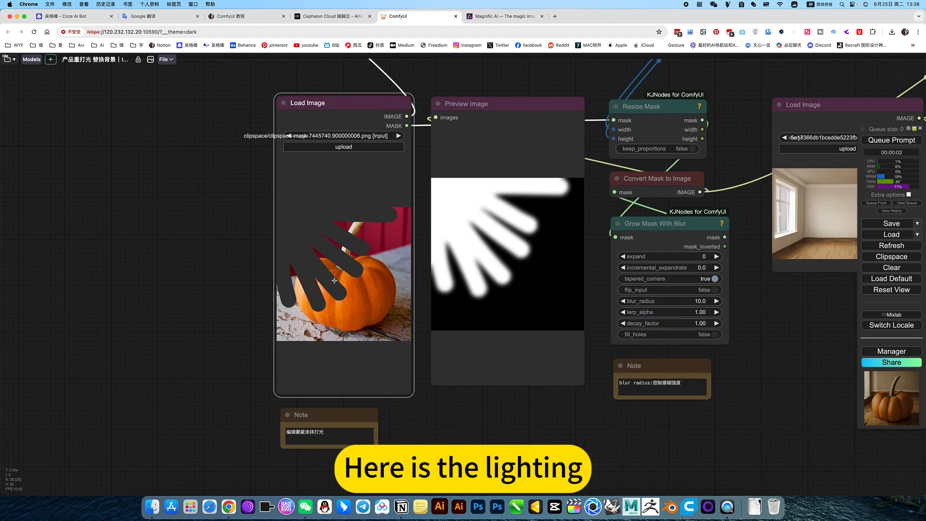
{"action": "right_click", "coordinate": [342, 280]}
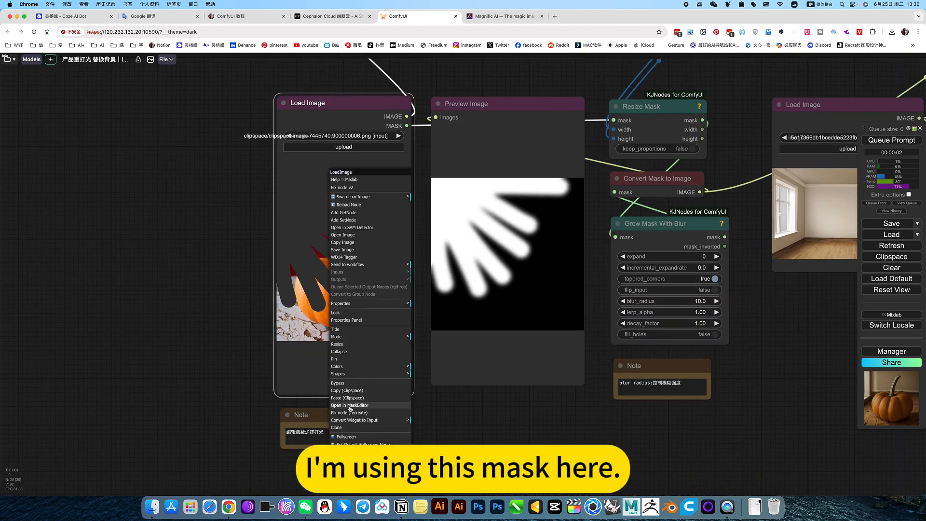
{"action": "left_click", "coordinate": [349, 405]}
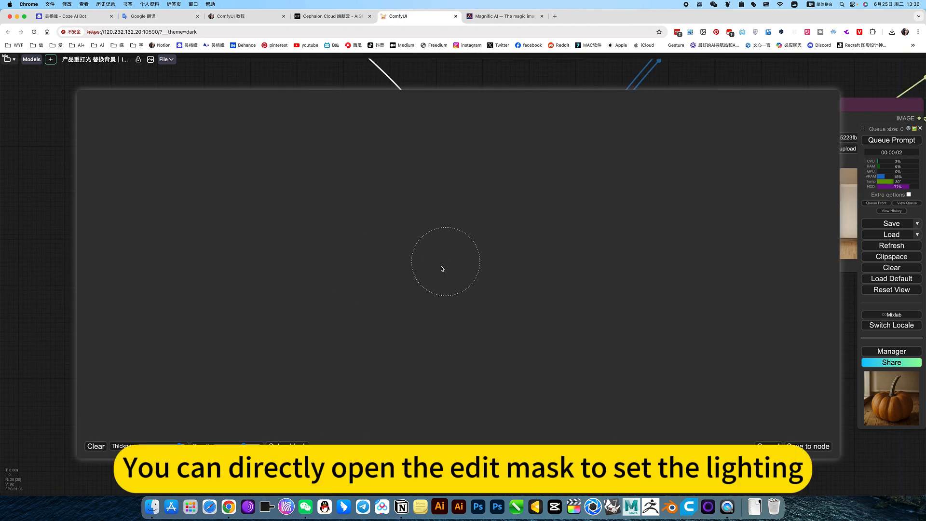
{"action": "mouse_move", "coordinate": [391, 252]}
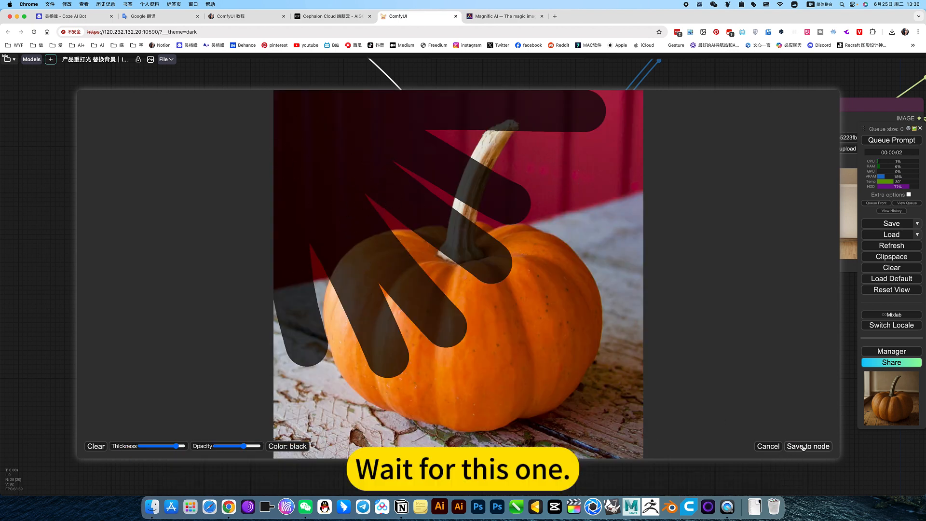
{"action": "left_click", "coordinate": [807, 445]}
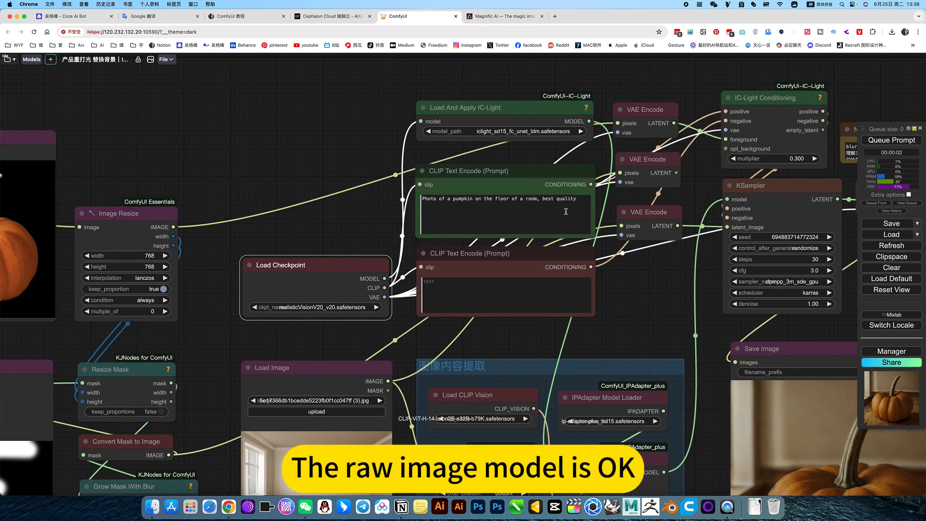
Edit the IC-Light Conditioning multiplier and regenerate the pumpkin image
{"action": "left_click", "coordinate": [503, 214]}
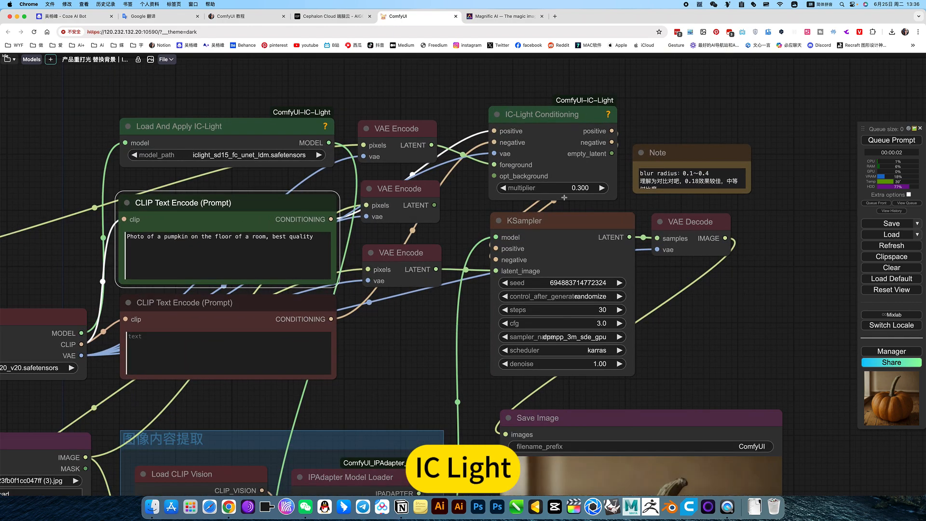
{"action": "double_click", "coordinate": [551, 188]}
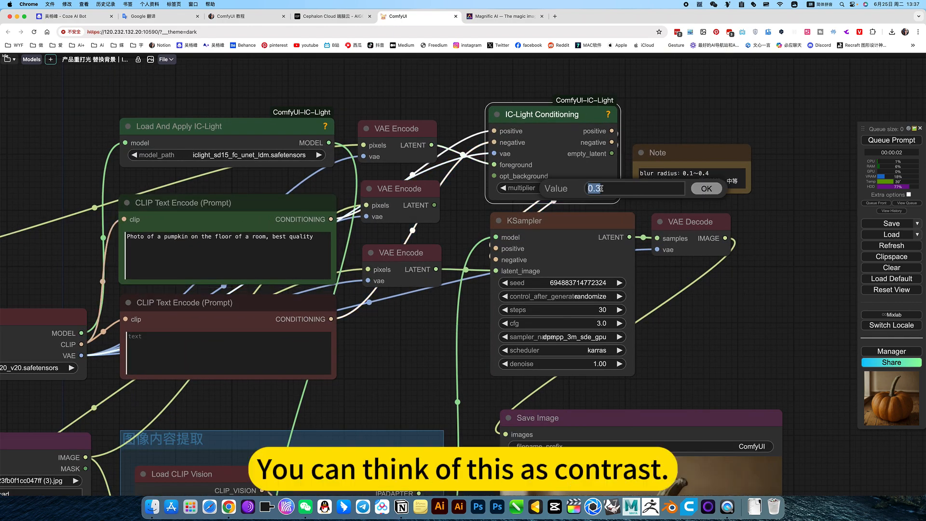
{"action": "left_click", "coordinate": [706, 189]}
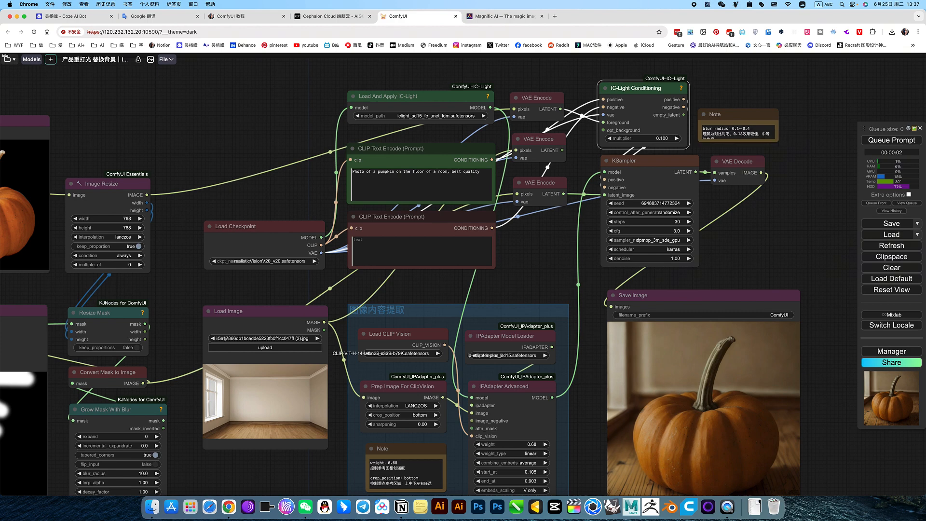
{"action": "left_click", "coordinate": [891, 140]}
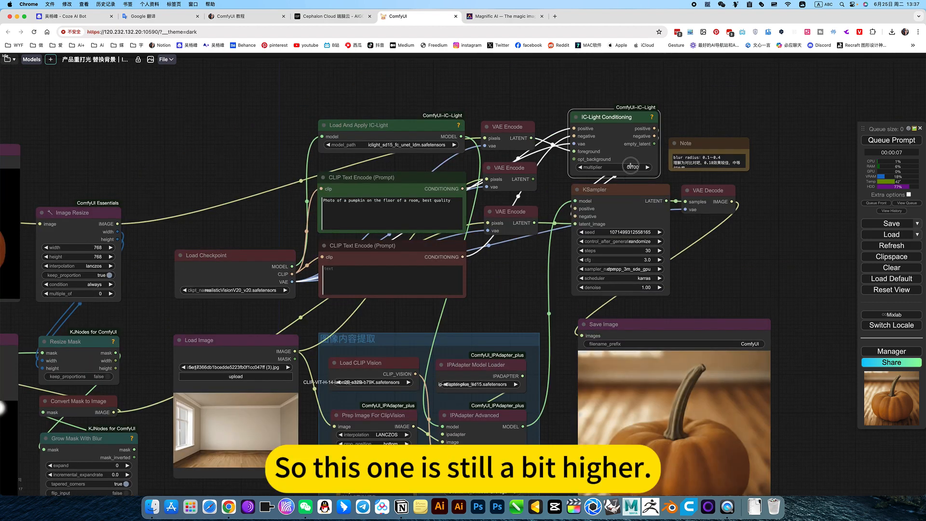
Set the IC-Light multiplier to 0.3 and queue another pumpkin render
{"action": "double_click", "coordinate": [614, 167]}
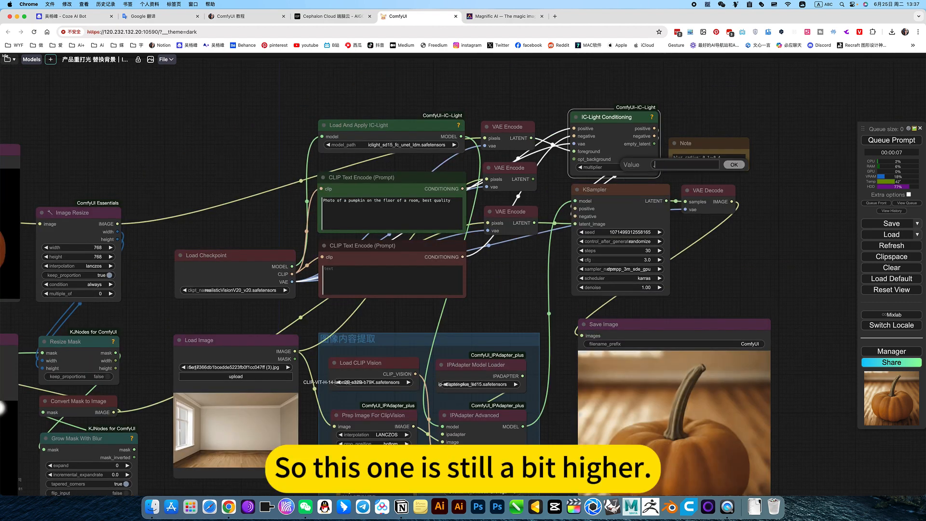
{"action": "left_click", "coordinate": [732, 164]}
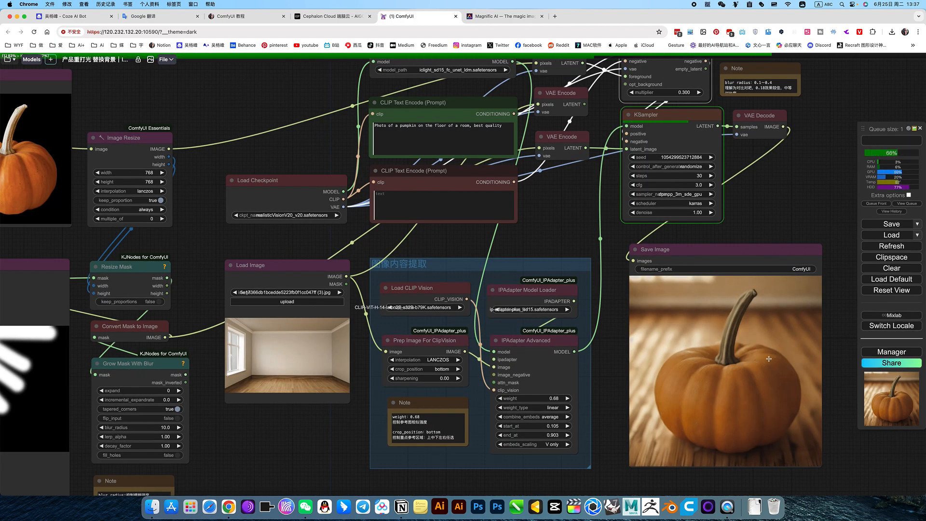
{"action": "left_click", "coordinate": [891, 140]}
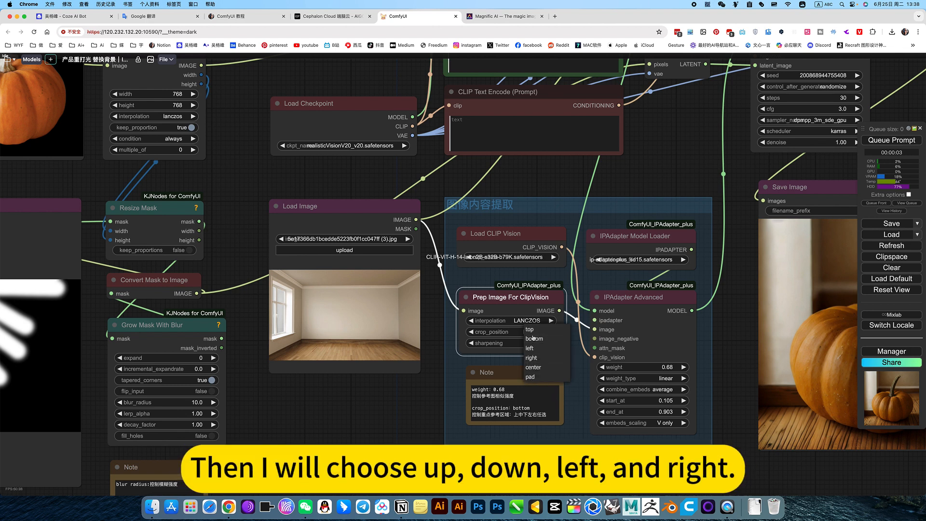
Check crop_position choices, set IPAdapter Advanced weight to 1.0 and regenerate
{"action": "left_click", "coordinate": [534, 338]}
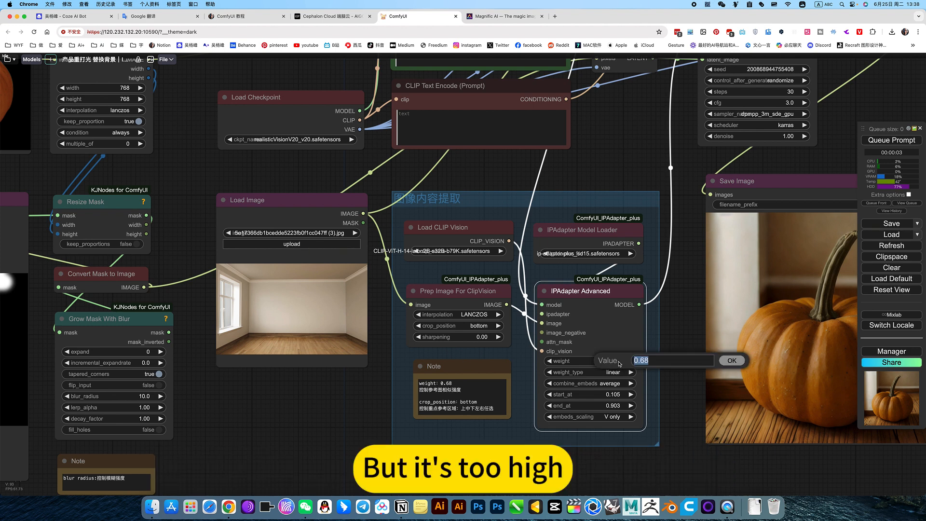
{"action": "left_click", "coordinate": [730, 360]}
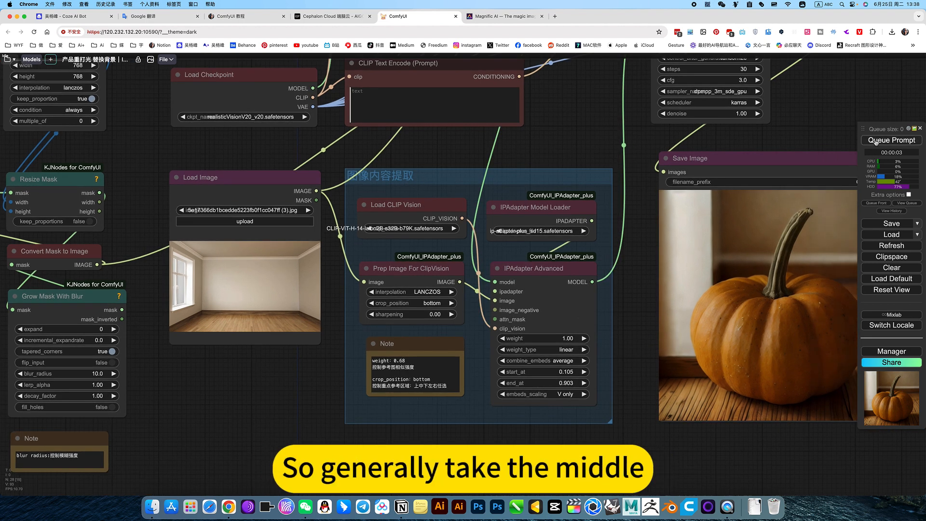
{"action": "left_click", "coordinate": [891, 140]}
{"action": "type", "text": "."}
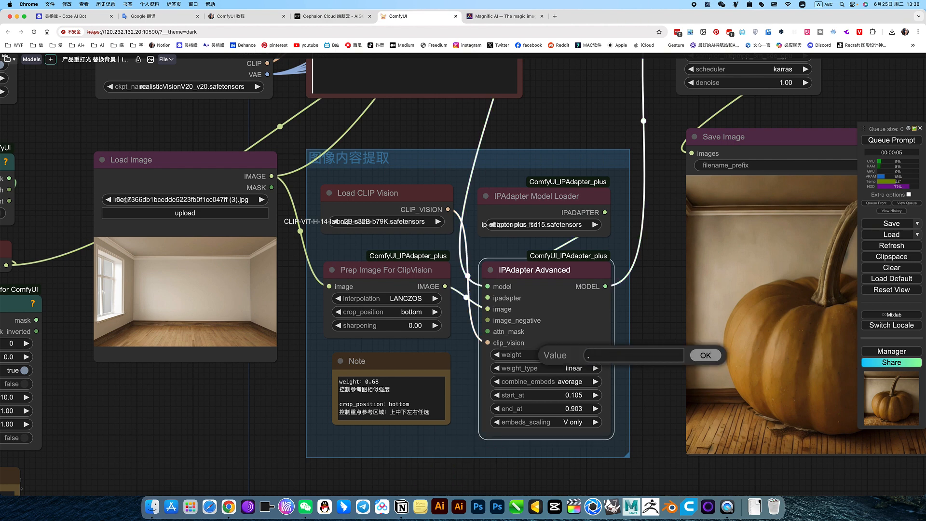
Settle on IPAdapter weight 0.60 and regenerate the warmly lit pumpkin
{"action": "left_click", "coordinate": [704, 355]}
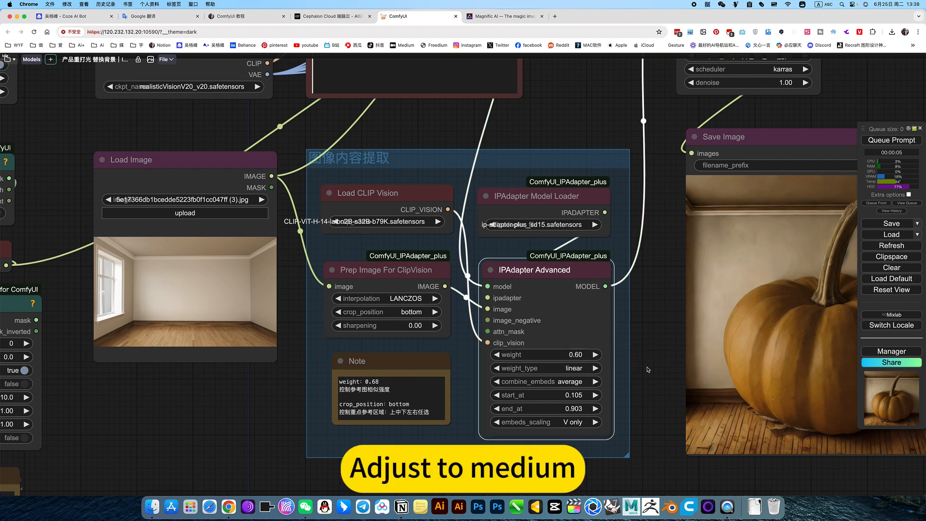
{"action": "left_click", "coordinate": [890, 140]}
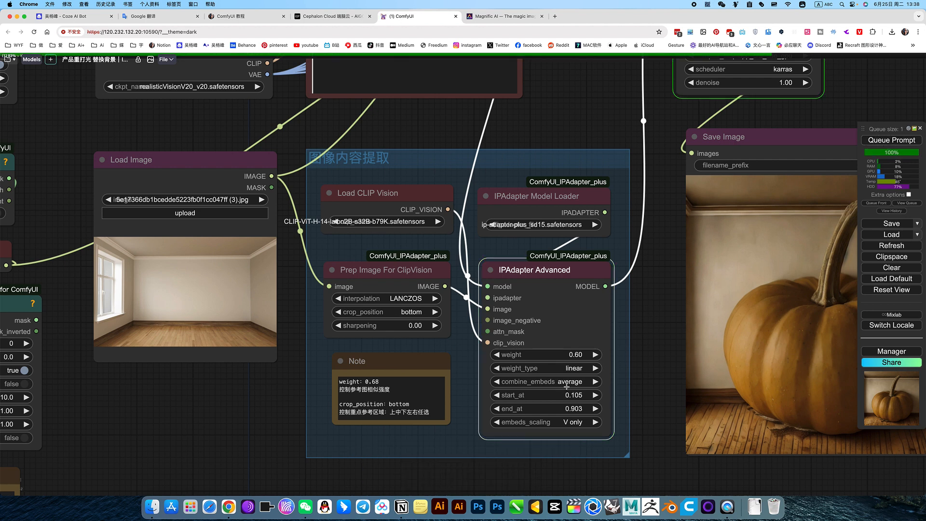
{"action": "left_click", "coordinate": [543, 381]}
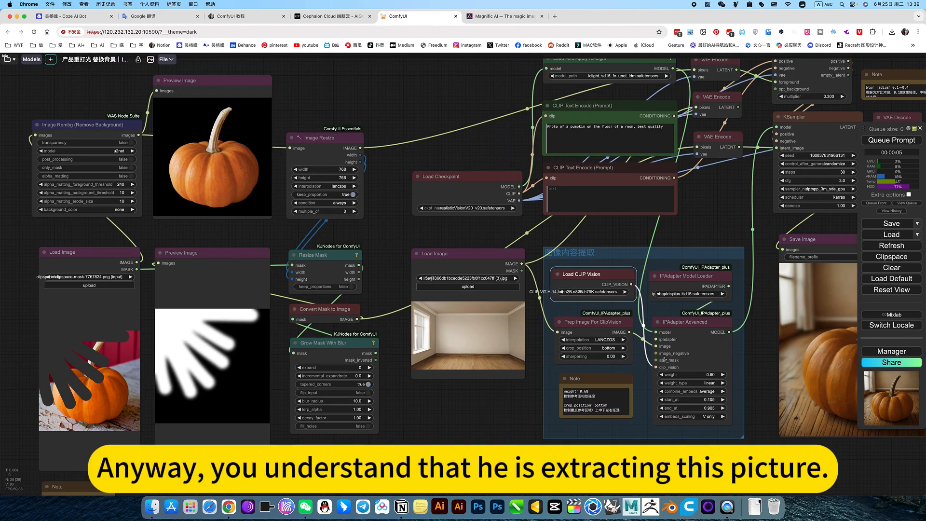
{"action": "scroll", "scroll_direction": "down", "scroll_amount": 3}
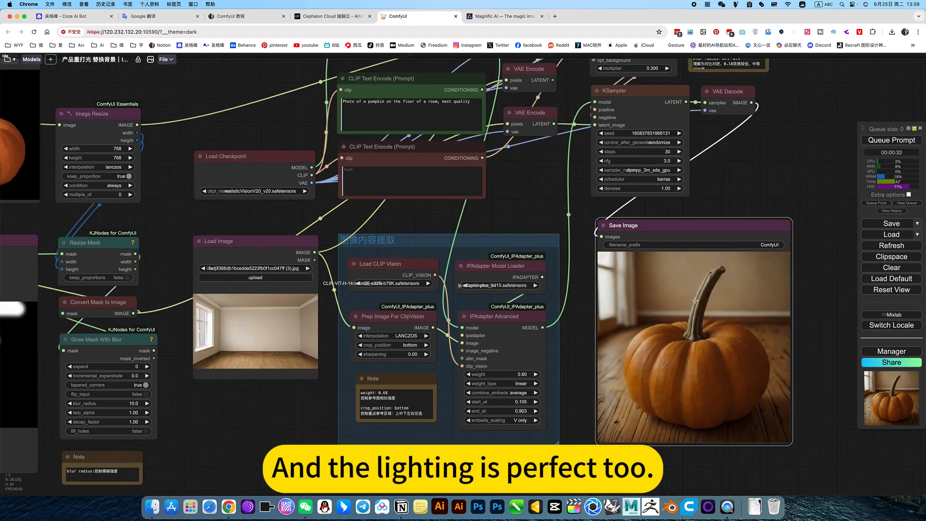
{"action": "mouse_move", "coordinate": [575, 348]}
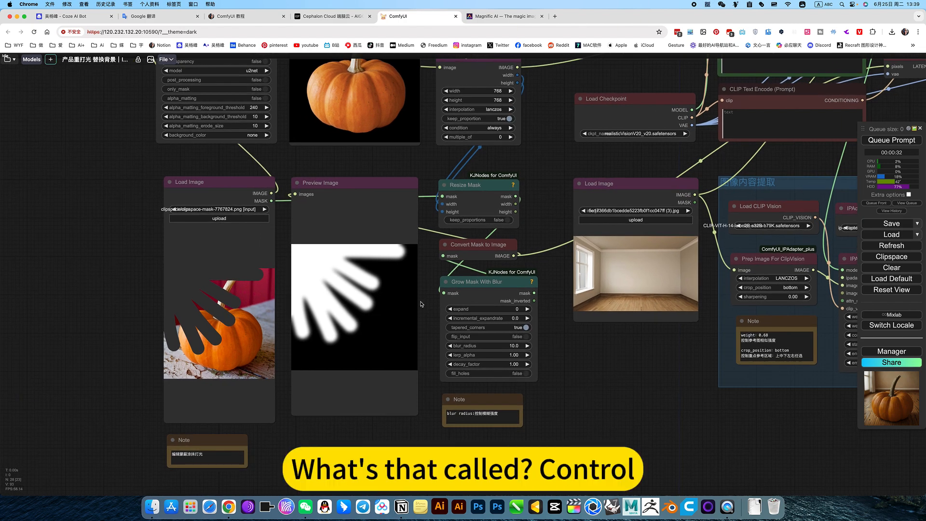
Paint an extra light stroke on the pumpkin mask in MaskEditor and save it to the node
{"action": "left_click", "coordinate": [488, 280]}
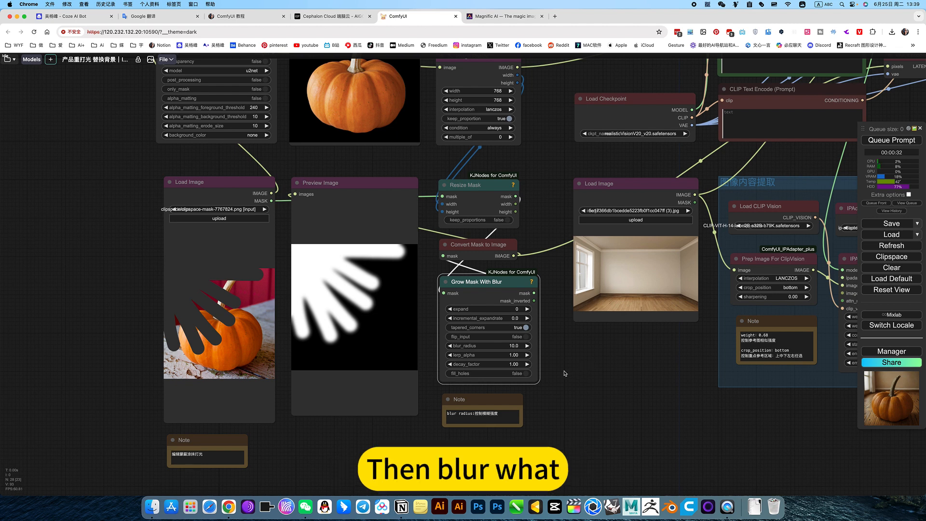
{"action": "right_click", "coordinate": [253, 180]}
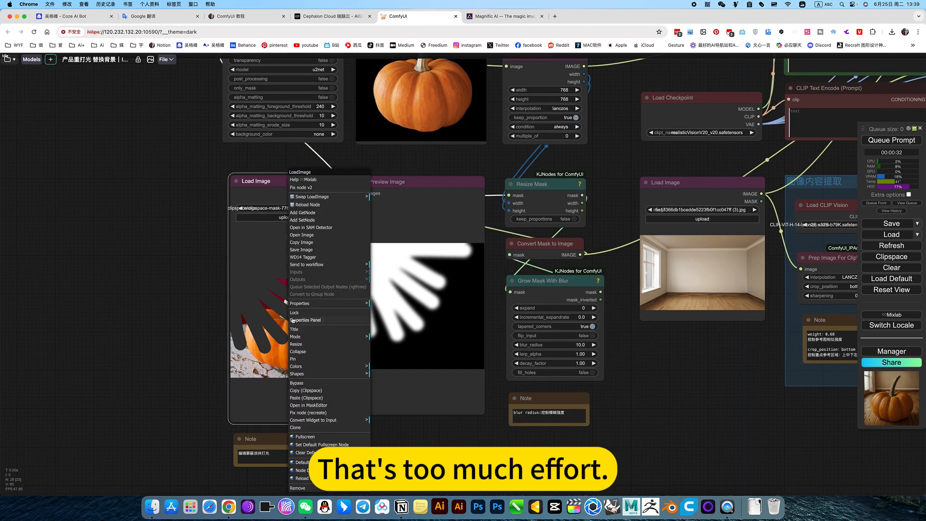
{"action": "left_click", "coordinate": [308, 405]}
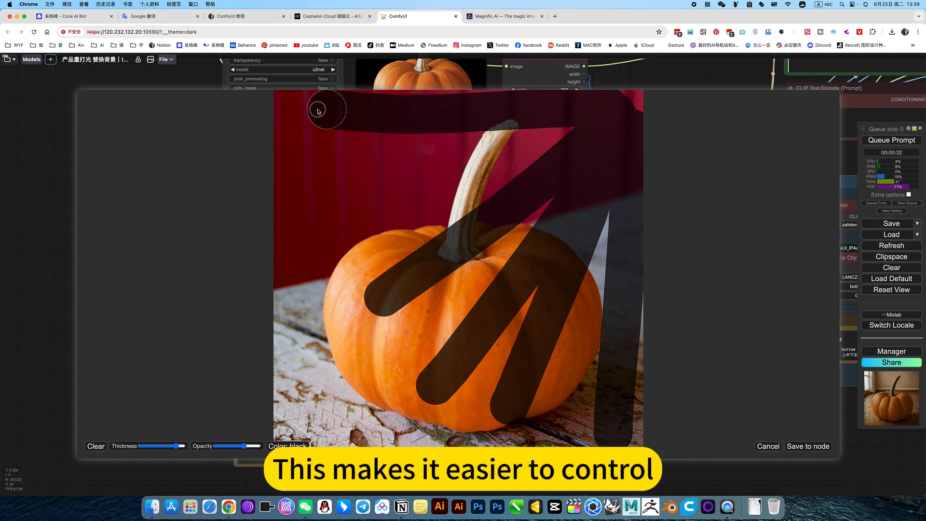
{"action": "left_click", "coordinate": [808, 445]}
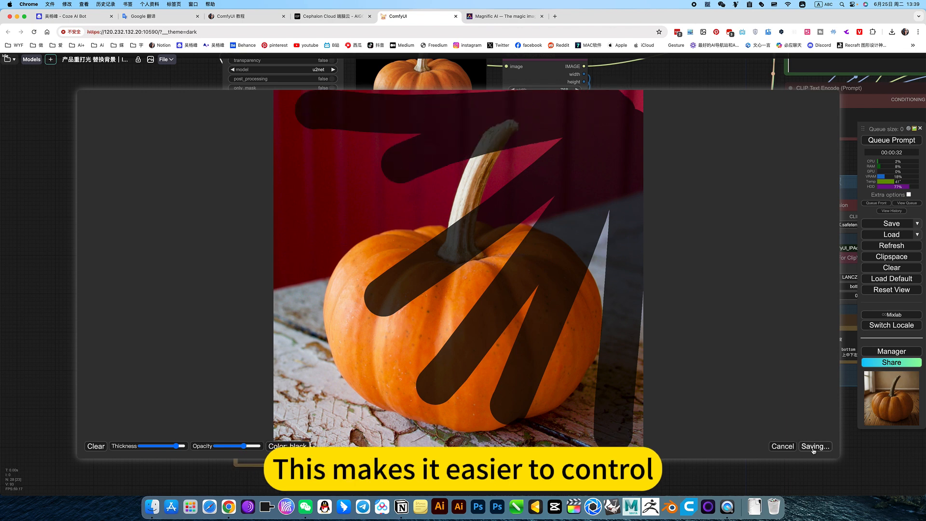
{"action": "left_click", "coordinate": [814, 445]}
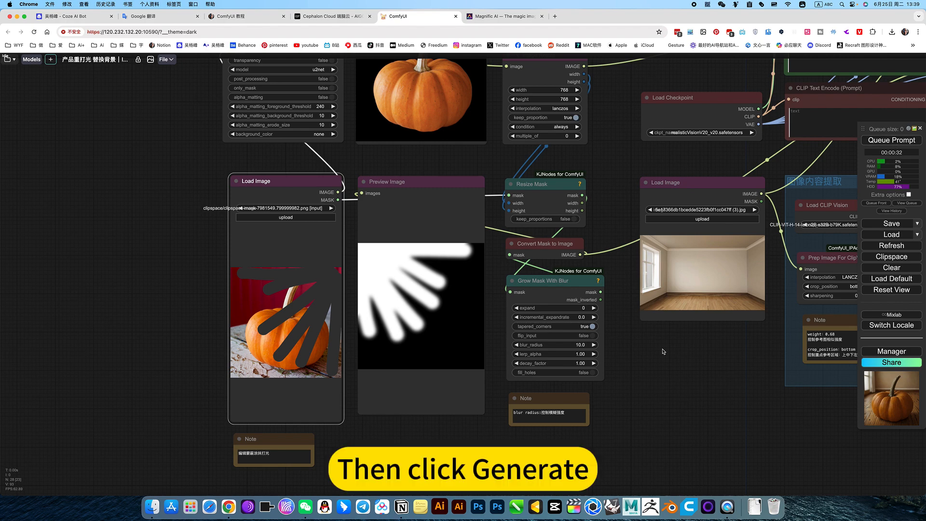
Regenerate the relit pumpkin with the softened mask and view Magnific's before/after comparison
{"action": "left_click", "coordinate": [891, 140]}
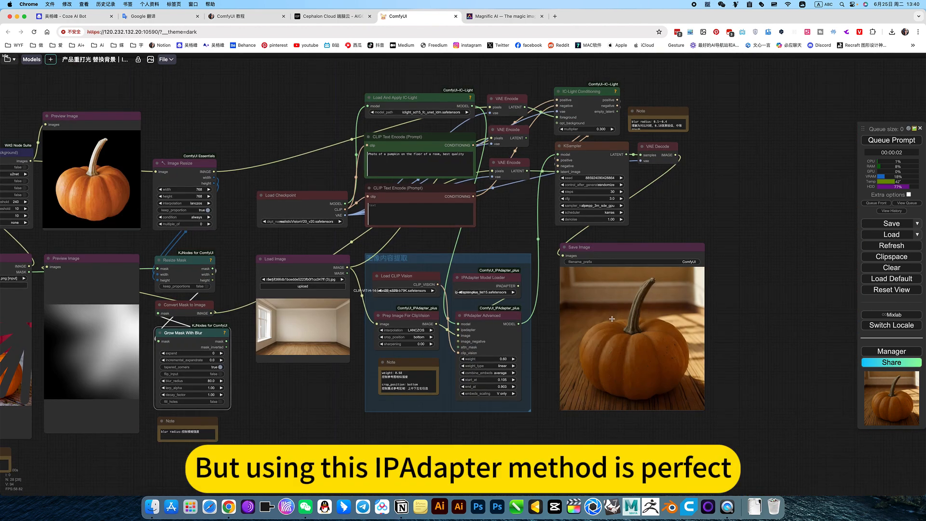
{"action": "left_click", "coordinate": [505, 16]}
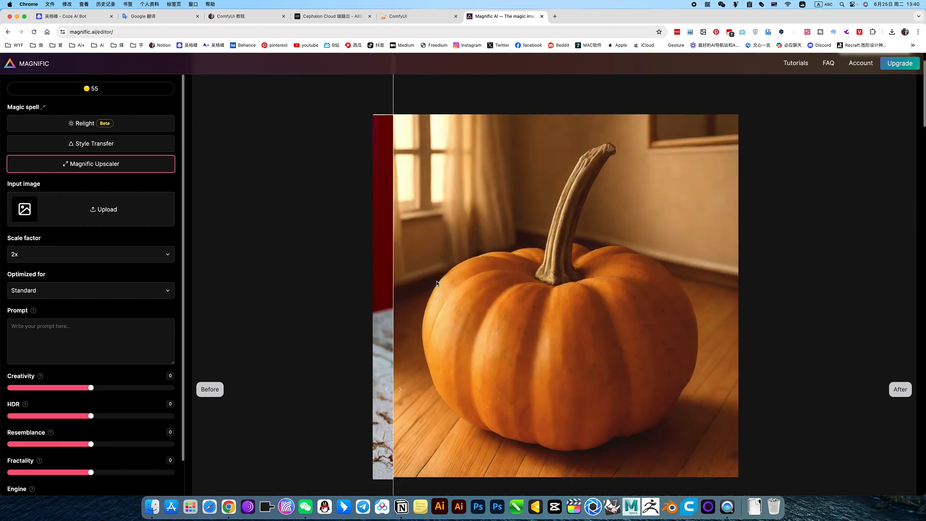
{"action": "left_click", "coordinate": [419, 16]}
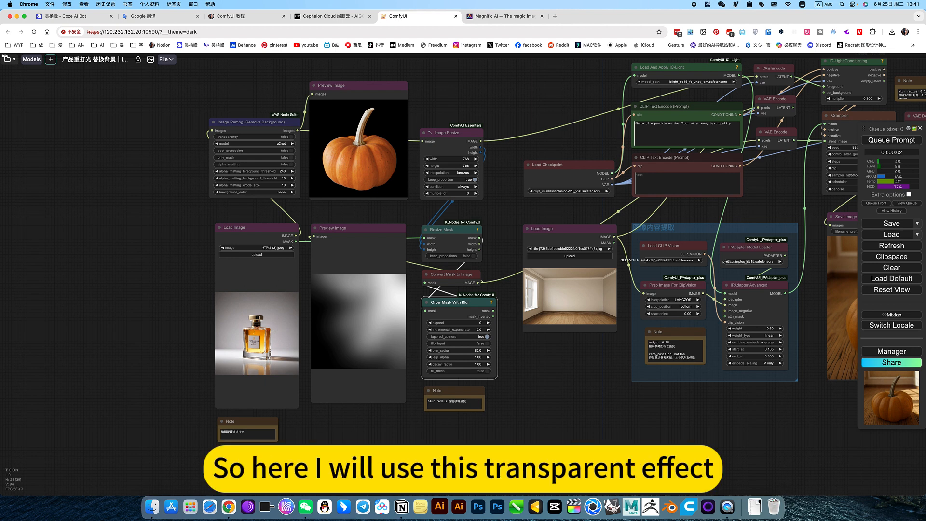
{"action": "mouse_move", "coordinate": [559, 369]}
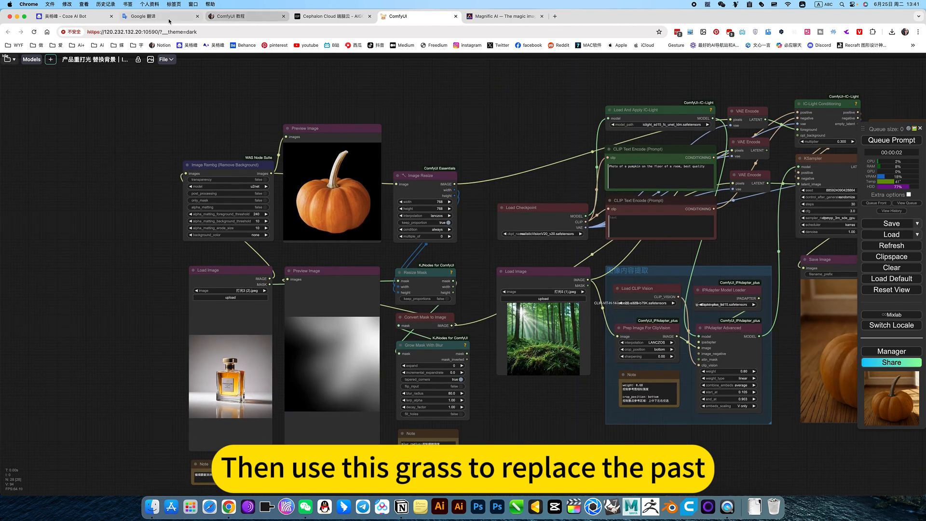
Switch to the Google Translate tab for prompt wording
{"action": "left_click", "coordinate": [156, 16]}
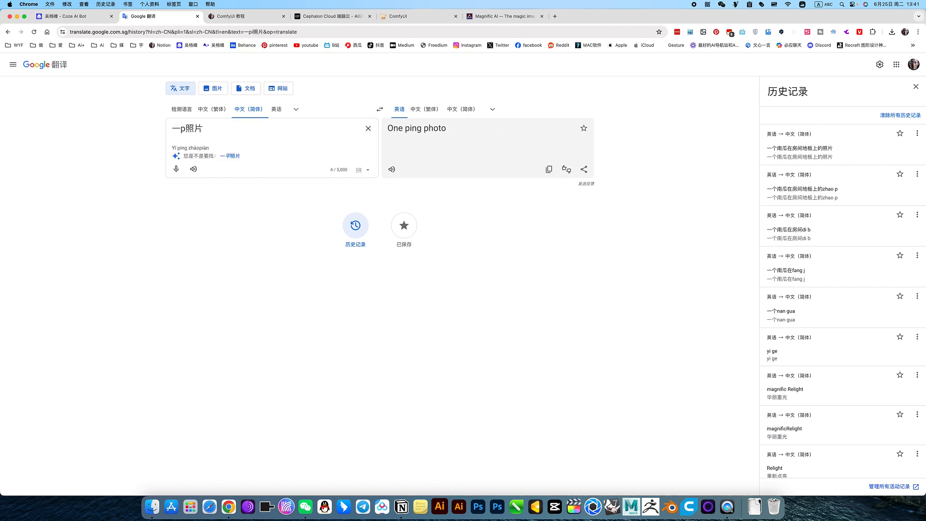
Translate the Chinese phrase to 'Photo of a bottle of perfume' and copy it
{"action": "type", "text": "ing"}
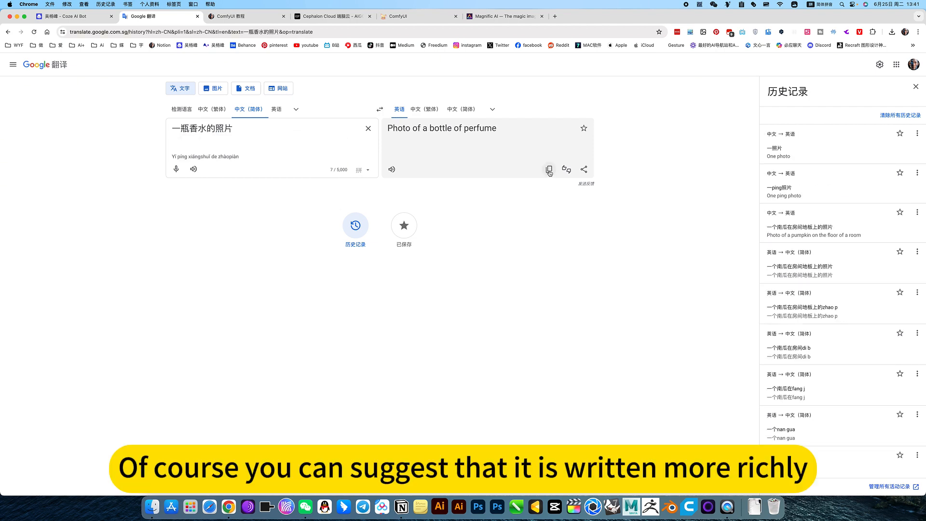
{"action": "left_click", "coordinate": [419, 16]}
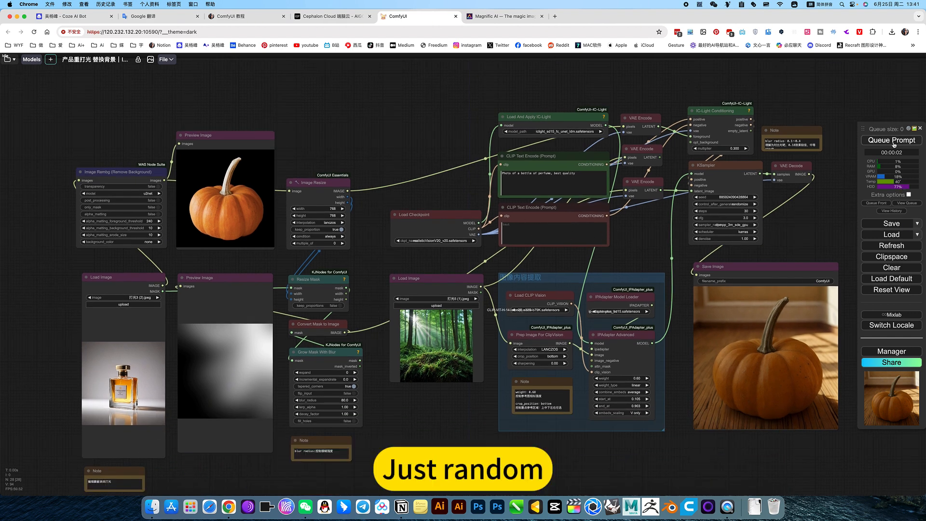
Generate the perfume bottle relit in the sunlit forest with the new prompt
{"action": "left_click", "coordinate": [889, 140]}
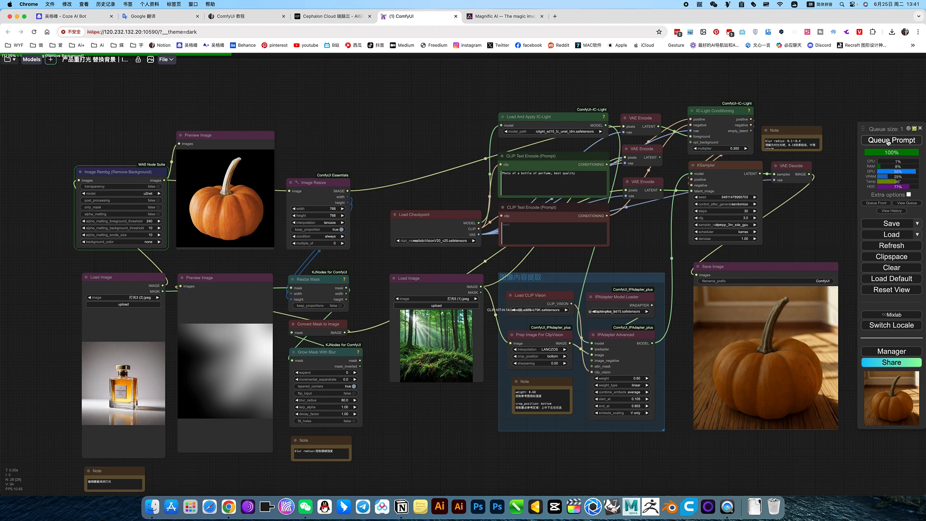
{"action": "left_click", "coordinate": [891, 140]}
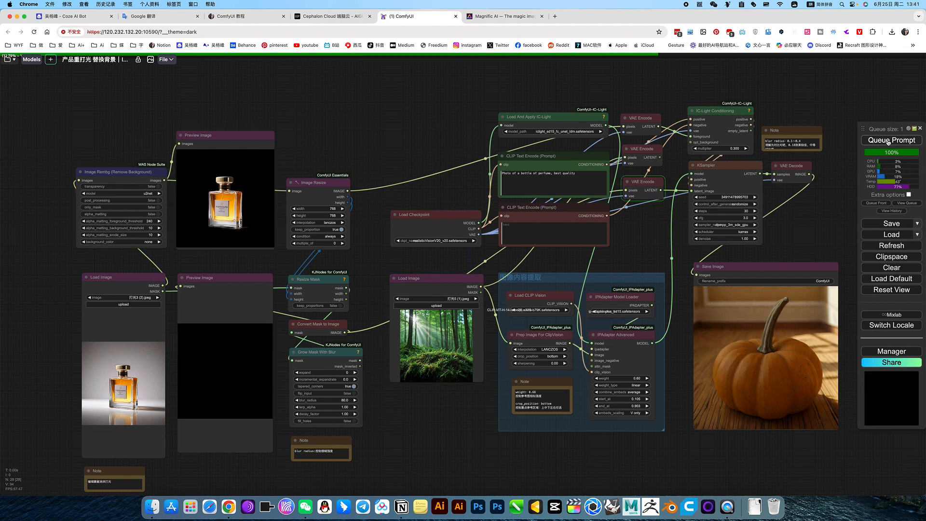
{"action": "left_click", "coordinate": [891, 139]}
{"action": "type", "text": ".1"}
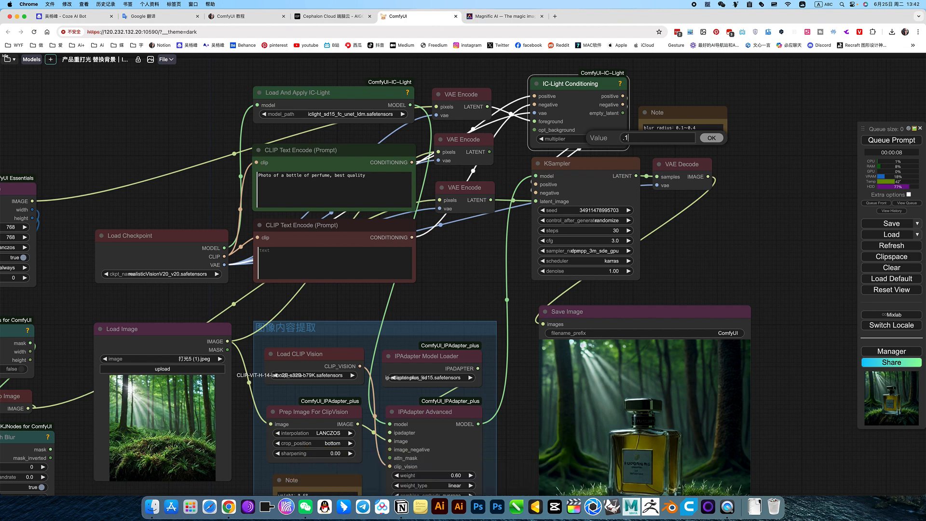
Confirm IC-Light multiplier 0.15 and regenerate the perfume bottle in the forest
{"action": "left_click", "coordinate": [711, 137]}
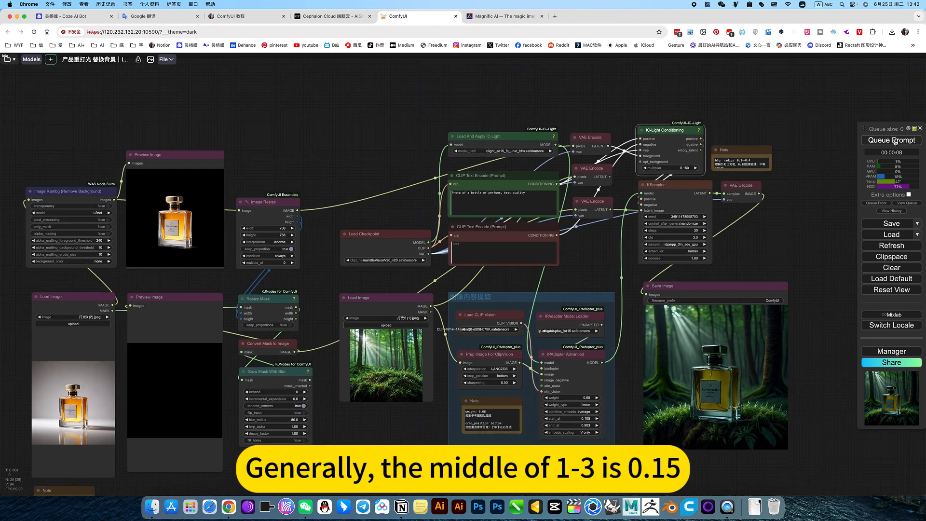
{"action": "left_click", "coordinate": [892, 140]}
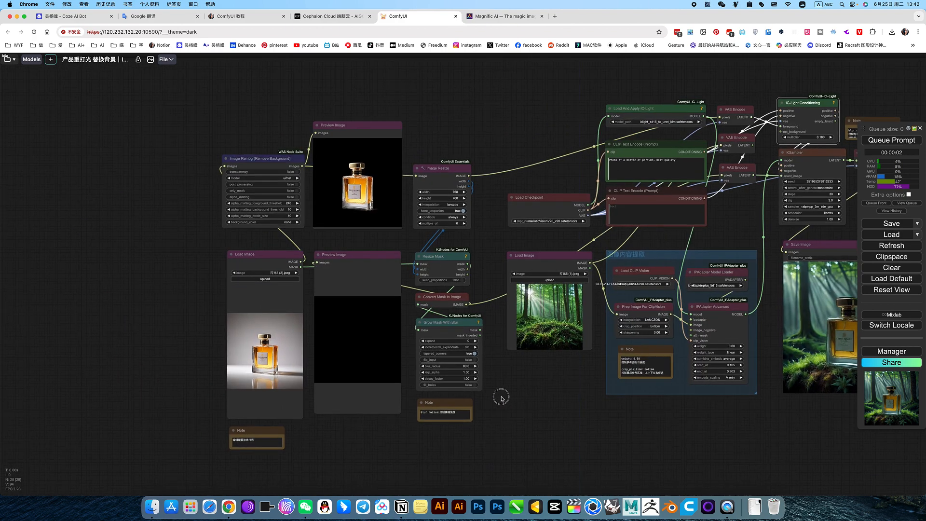
Paint a diagonal light stroke near the bottom of the perfume photo in MaskEditor and regenerate
{"action": "right_click", "coordinate": [245, 172]}
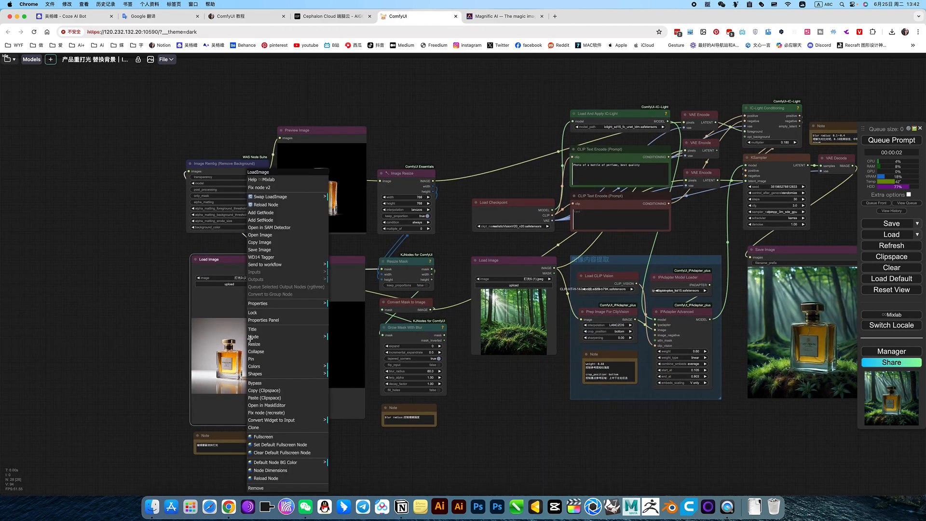
{"action": "left_click", "coordinate": [266, 405]}
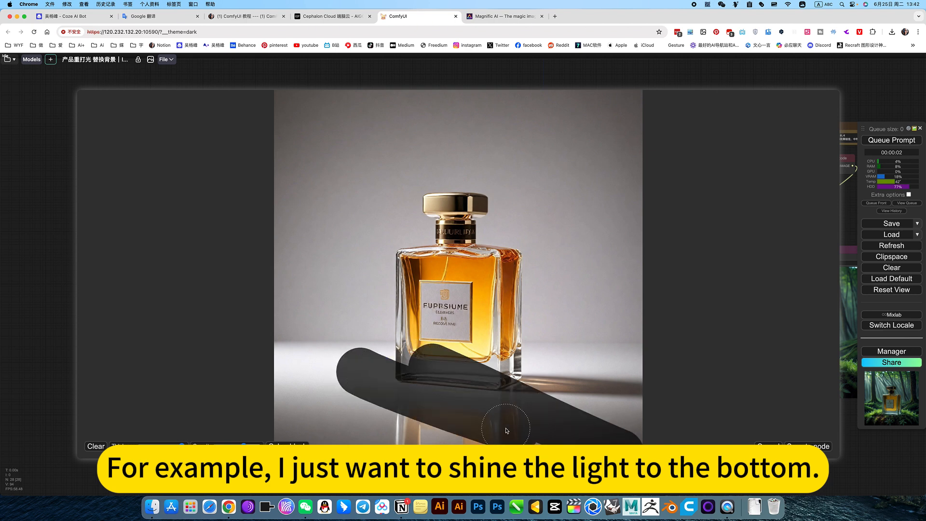
{"action": "mouse_move", "coordinate": [301, 105]}
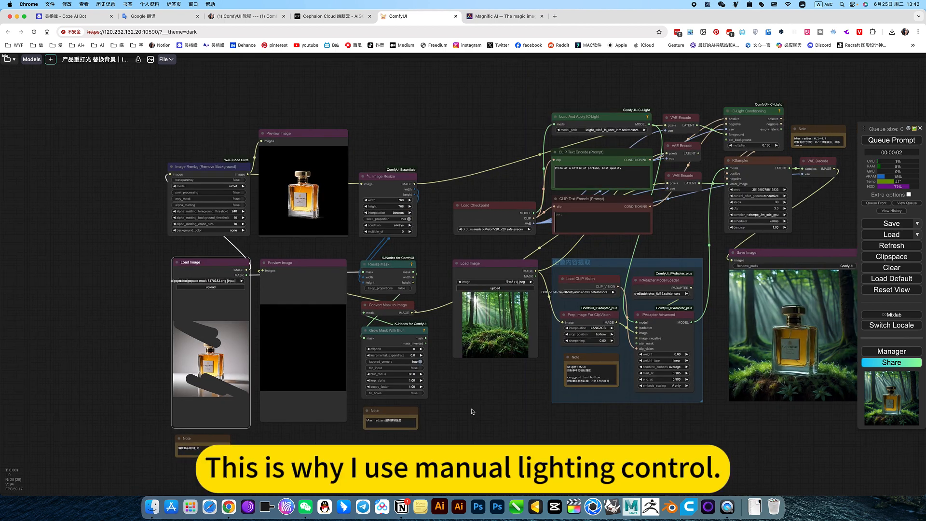
{"action": "left_click", "coordinate": [890, 140]}
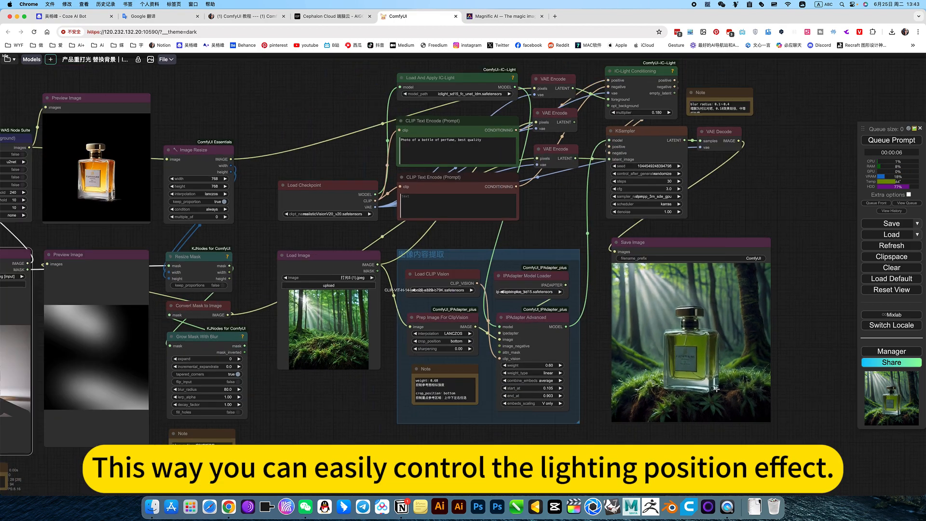
{"action": "scroll", "scroll_direction": "down", "scroll_amount": 3}
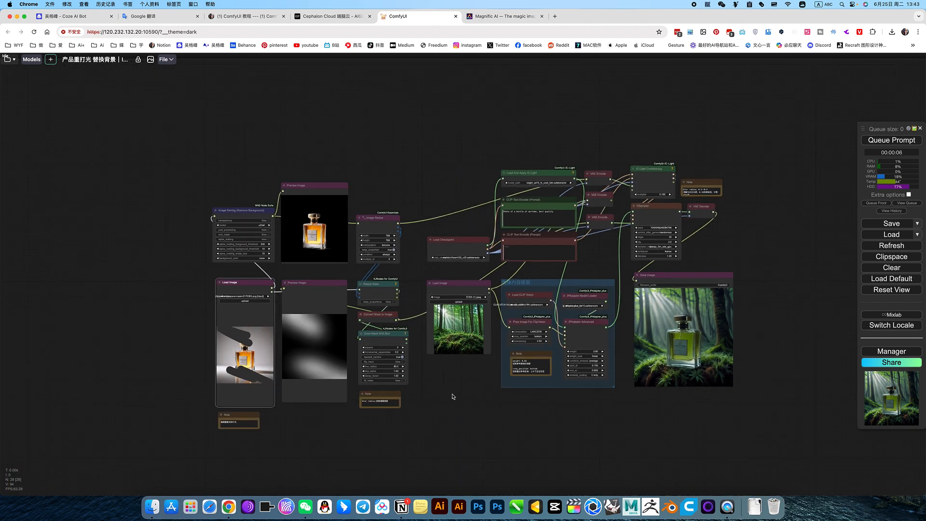
Rerun the workflow, then set the IC-Light Conditioning multiplier to 0.25
{"action": "left_click", "coordinate": [890, 140]}
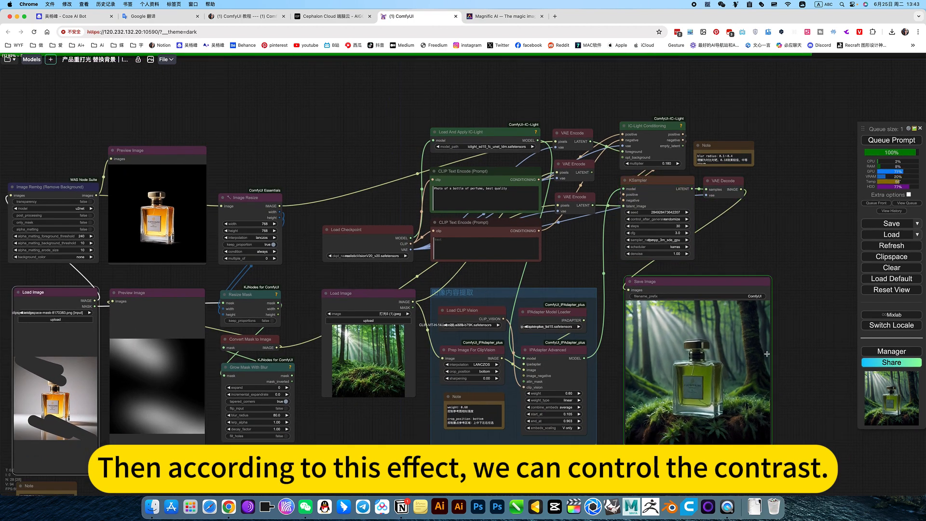
{"action": "left_click", "coordinate": [890, 140]}
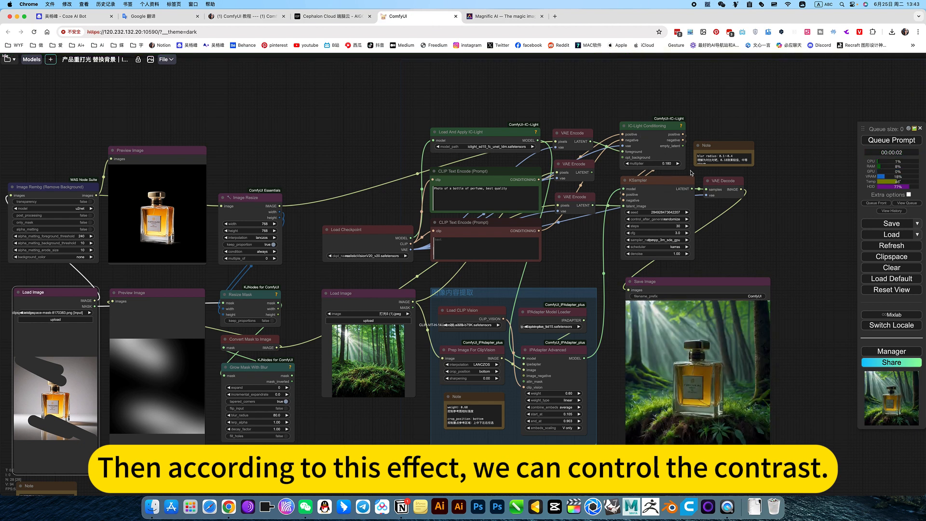
{"action": "double_click", "coordinate": [656, 164]}
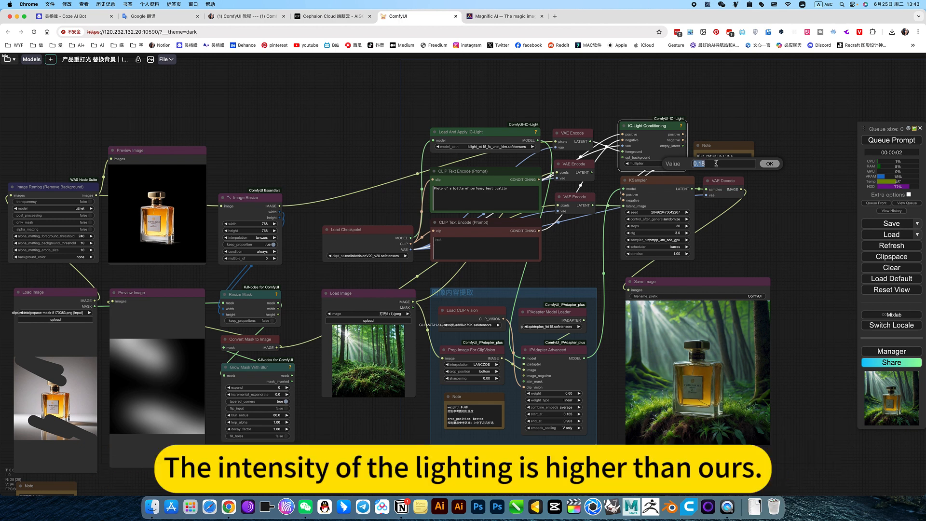
{"action": "left_click", "coordinate": [768, 164]}
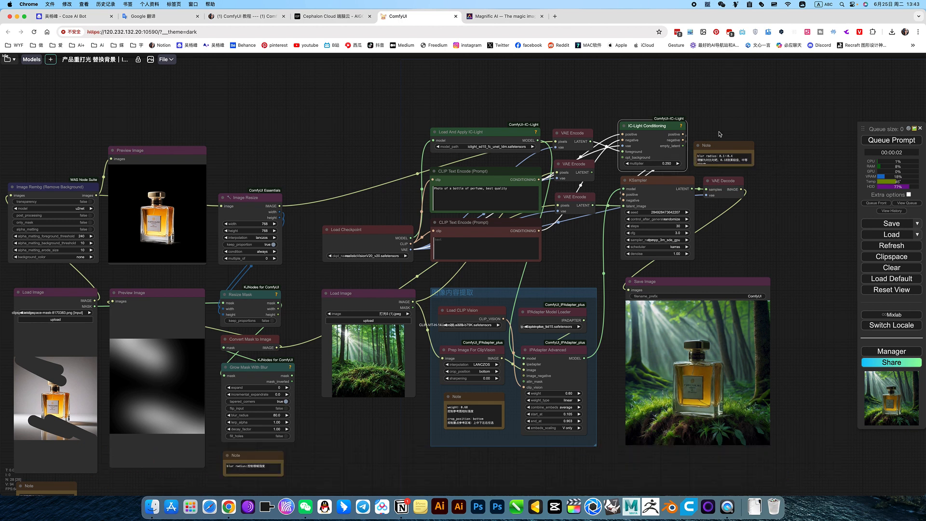
Queue several generations to get a brighter perfume render with the 0.25 multiplier
{"action": "left_click", "coordinate": [890, 139]}
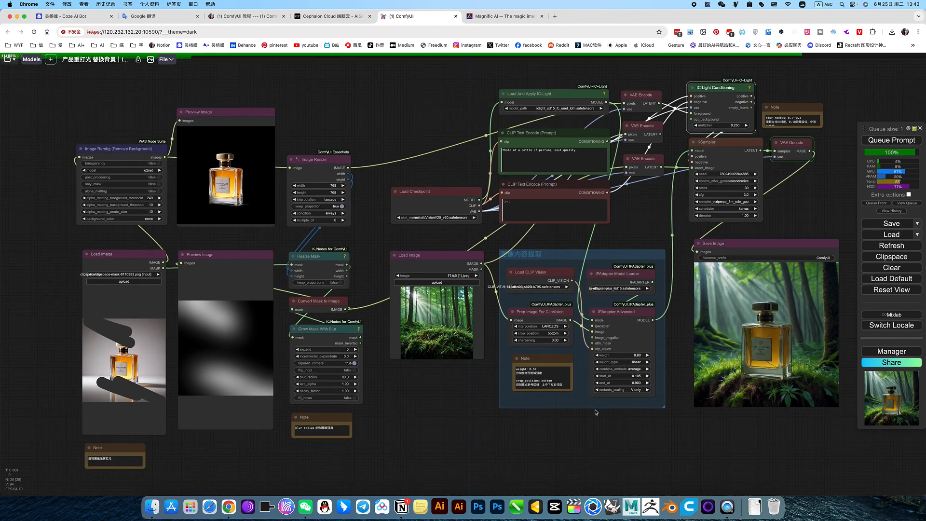
{"action": "left_click", "coordinate": [890, 139]}
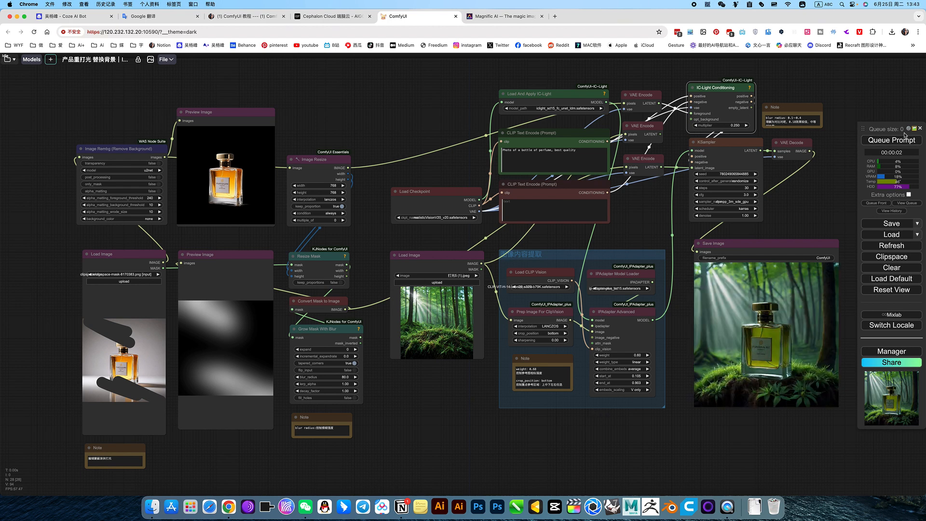
{"action": "left_click", "coordinate": [891, 139]}
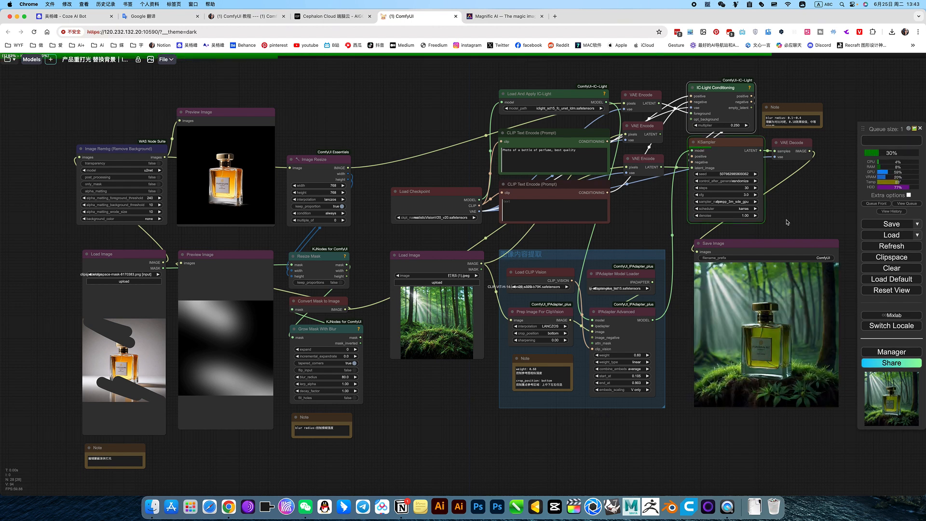
{"action": "left_click", "coordinate": [890, 141]}
{"action": "type", "text": ".1"}
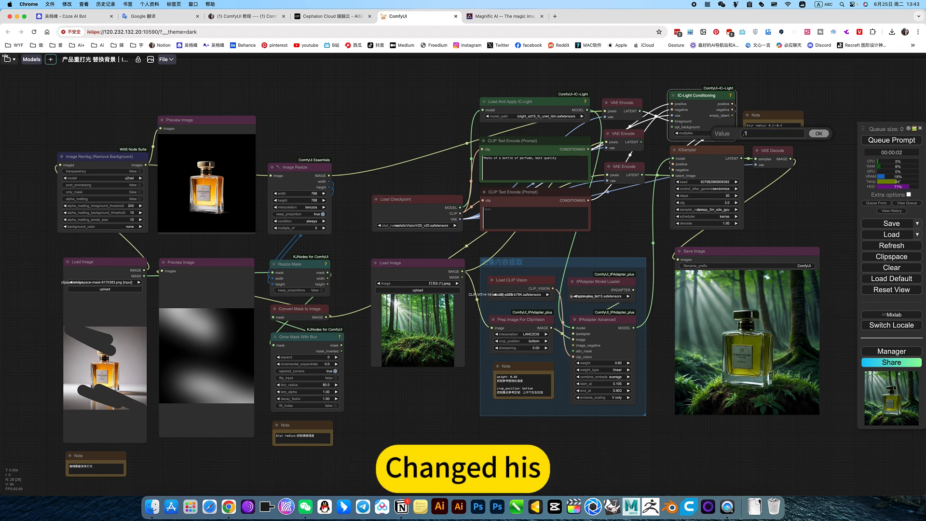
Confirm the new IC-Light multiplier and regenerate the relit perfume image several times
{"action": "left_click", "coordinate": [818, 133]}
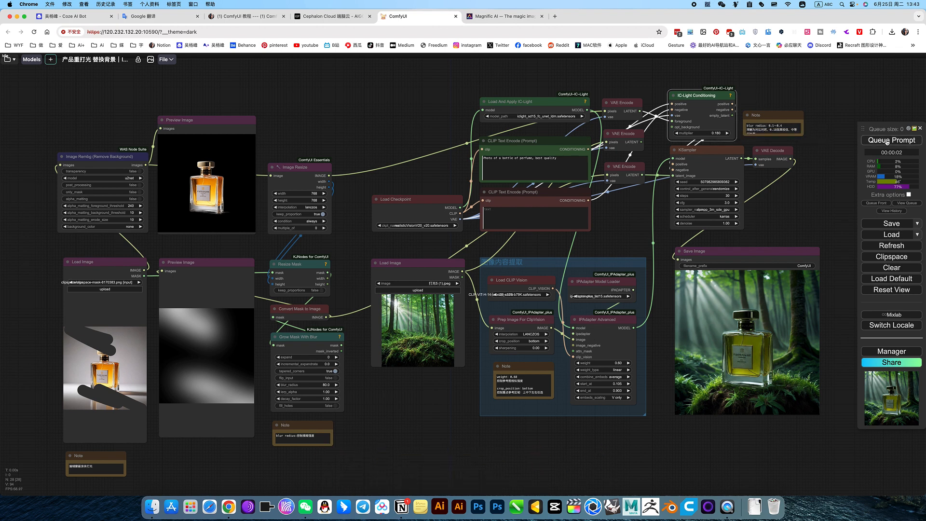
{"action": "left_click", "coordinate": [890, 140]}
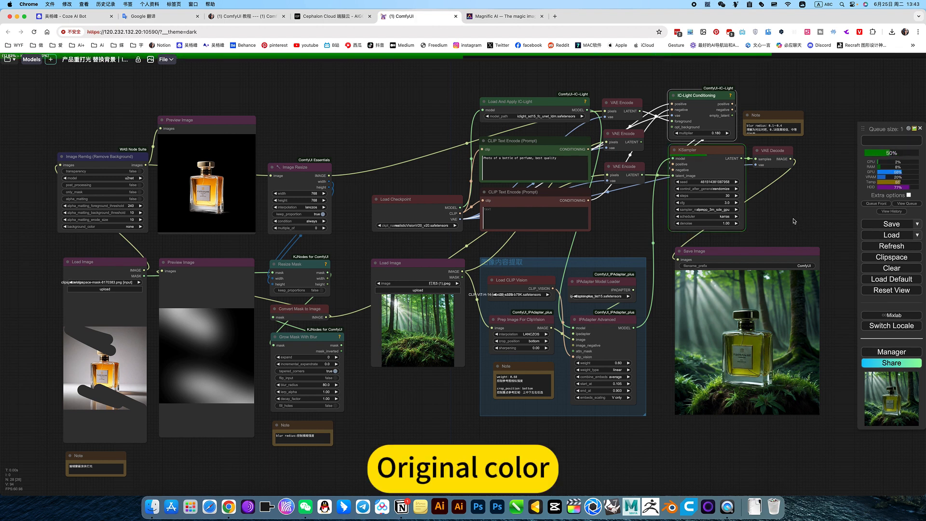
{"action": "left_click", "coordinate": [890, 141]}
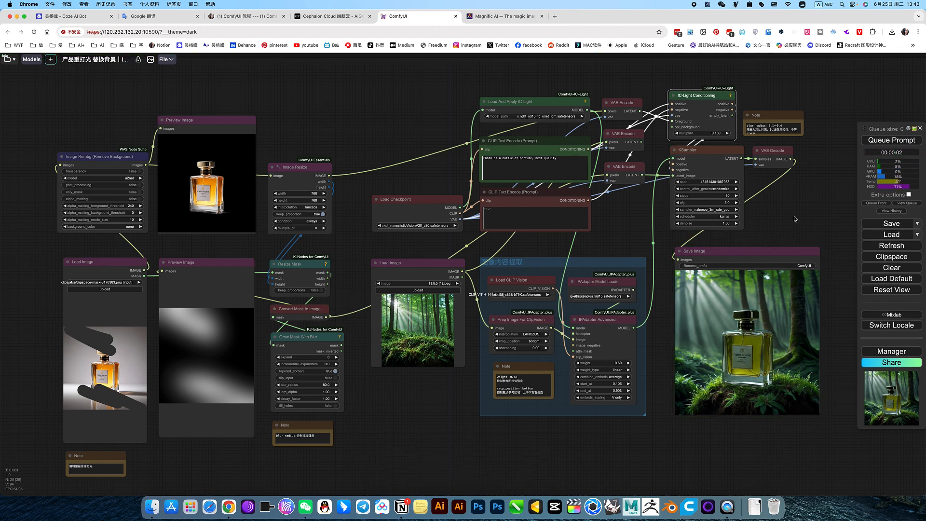
{"action": "left_click", "coordinate": [891, 140]}
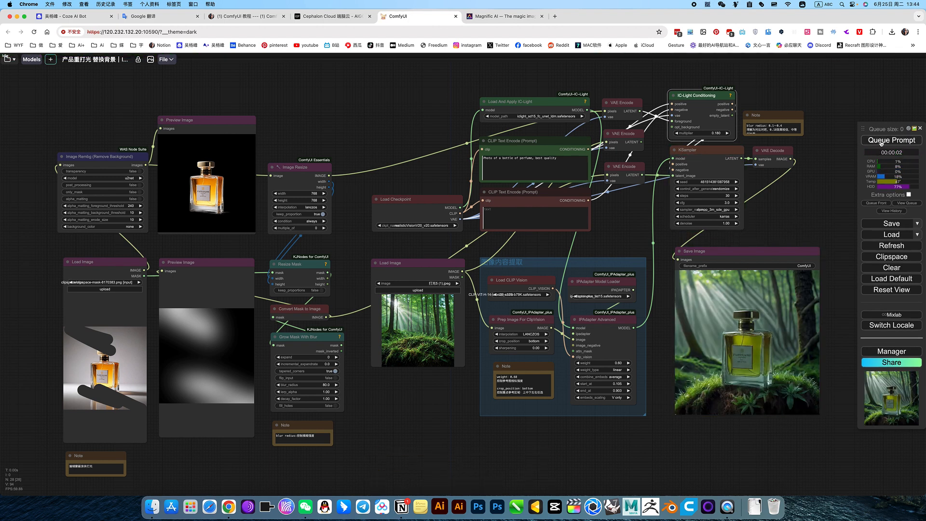
{"action": "left_click", "coordinate": [891, 140]}
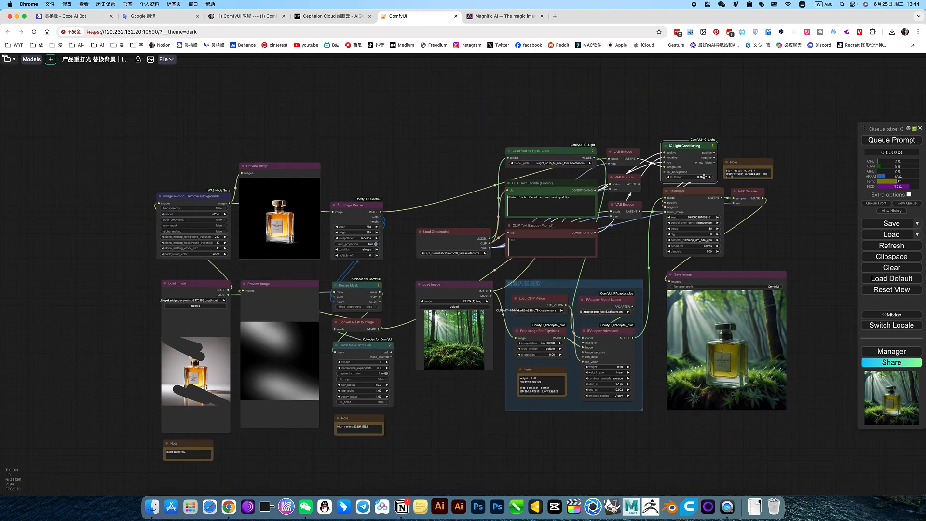
Raise the IC-Light multiplier to 0.38 and regenerate with the stronger light
{"action": "left_click", "coordinate": [704, 176]}
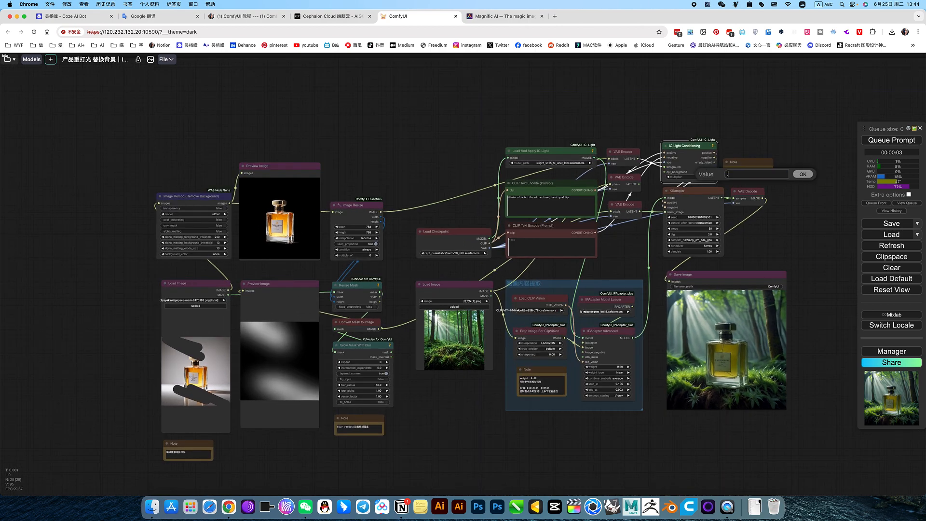
{"action": "left_click", "coordinate": [802, 173]}
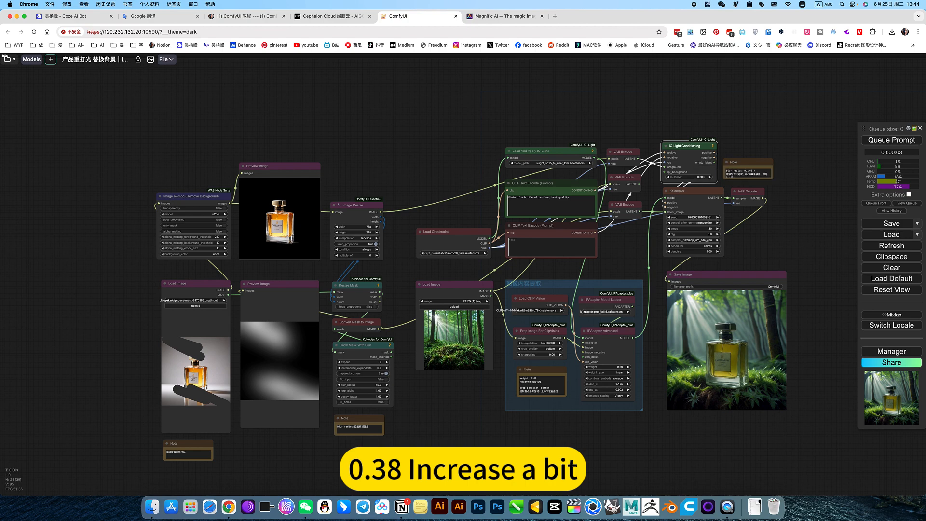
{"action": "left_click", "coordinate": [891, 140]}
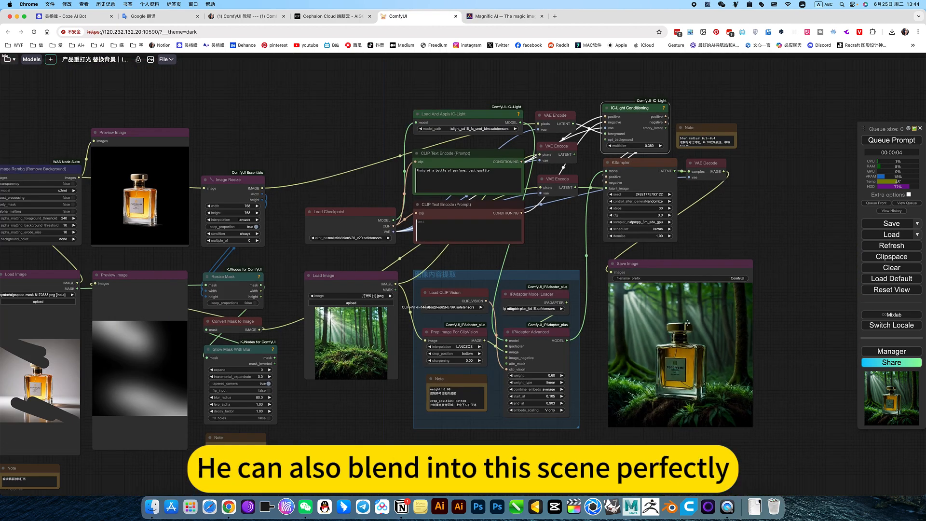
Lower the IC-Light Conditioning multiplier to 0.2
{"action": "double_click", "coordinate": [639, 146]}
{"action": "type", "text": ".2"}
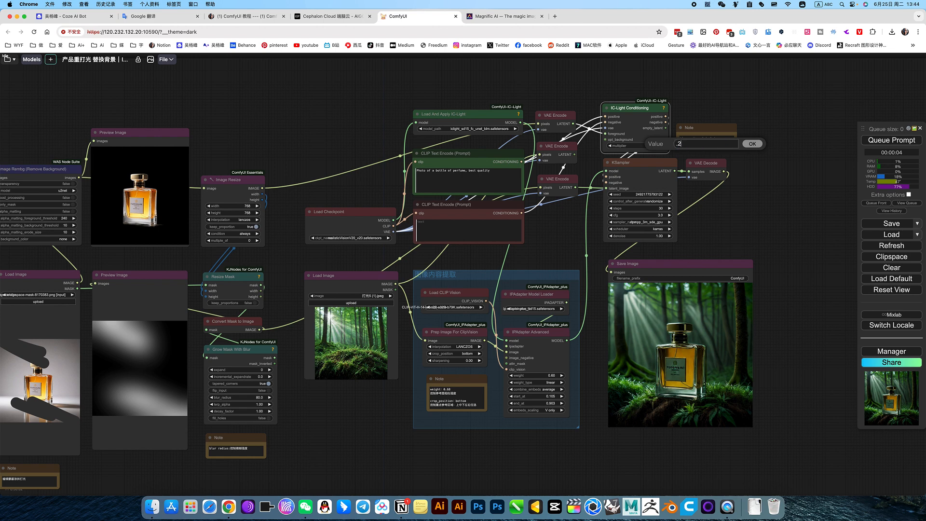
{"action": "left_click", "coordinate": [751, 143]}
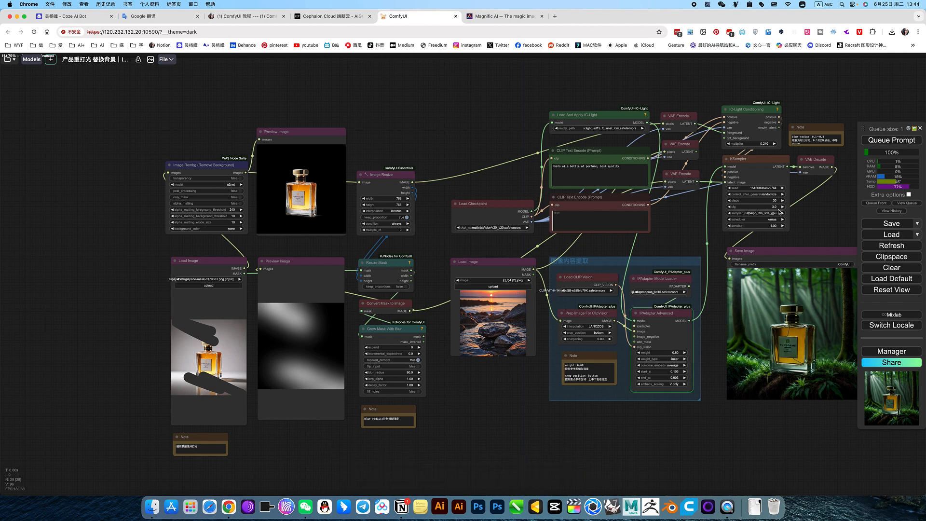
Scroll the canvas to review the perfume bottle rendered on the sunset shore rocks
{"action": "scroll", "scroll_direction": "up", "scroll_amount": 3}
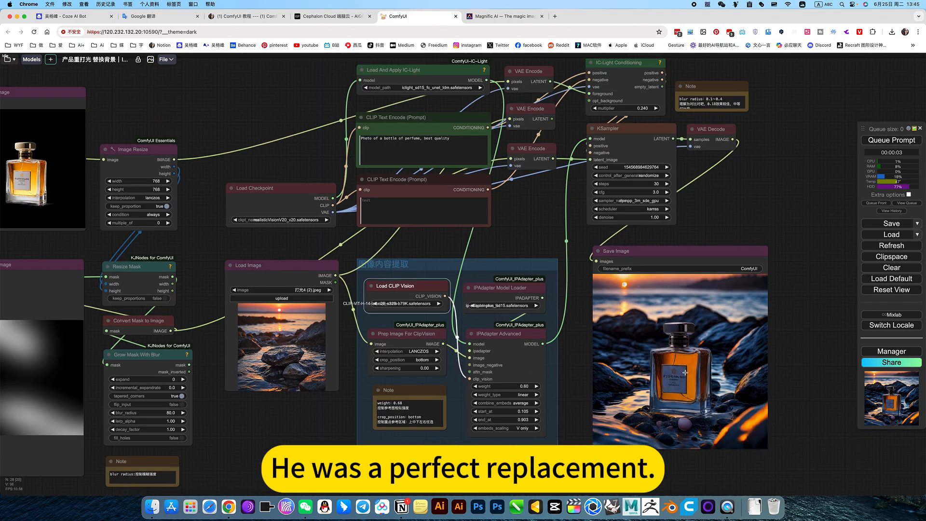
{"action": "scroll", "scroll_direction": "down", "scroll_amount": 3}
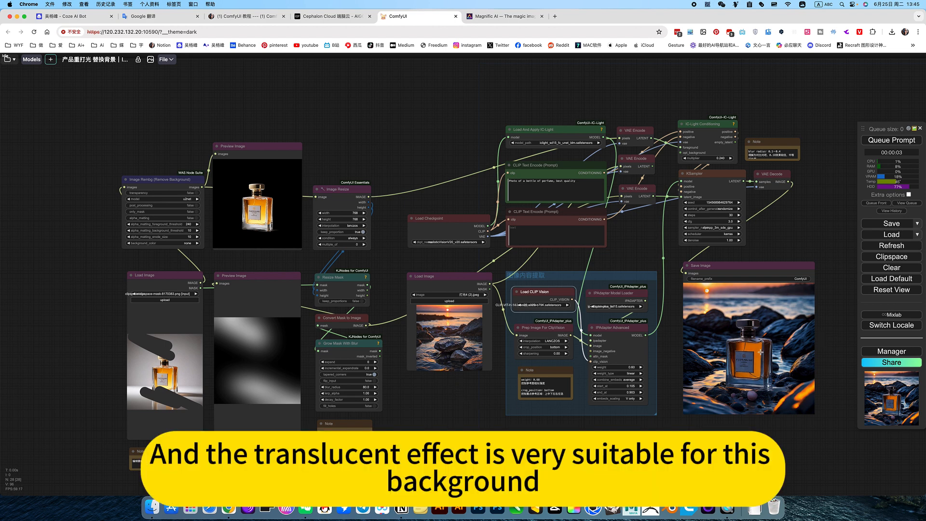
{"action": "mouse_move", "coordinate": [490, 350]}
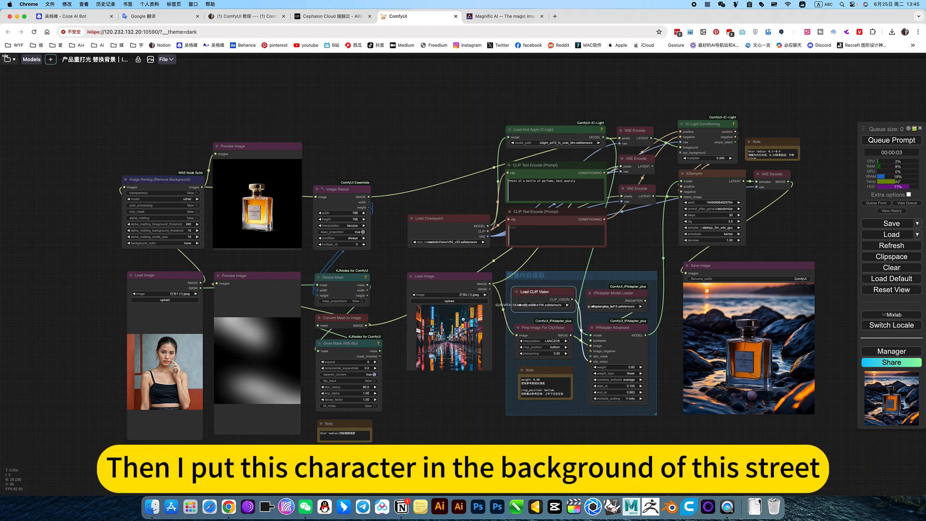
Leave the ComfyUI portrait setup and switch to the Google Translate tab
{"action": "left_click", "coordinate": [246, 17]}
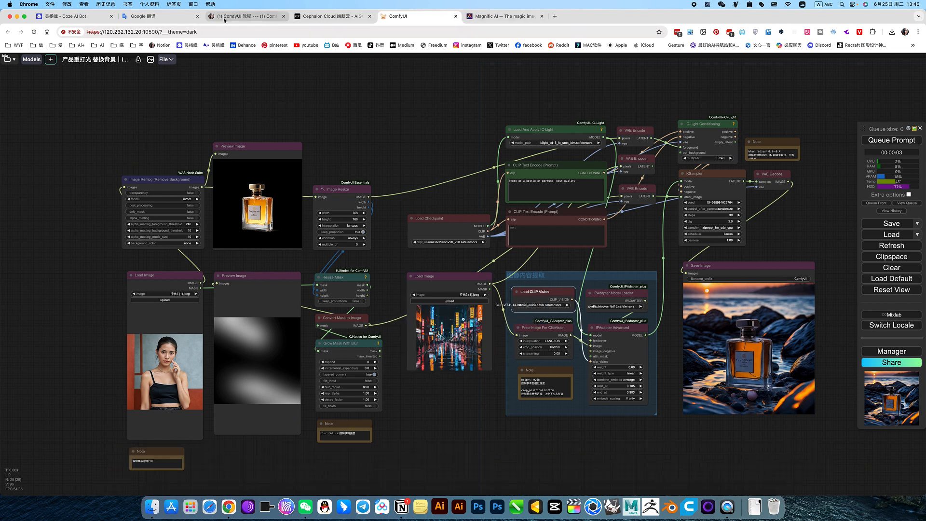
{"action": "left_click", "coordinate": [156, 16]}
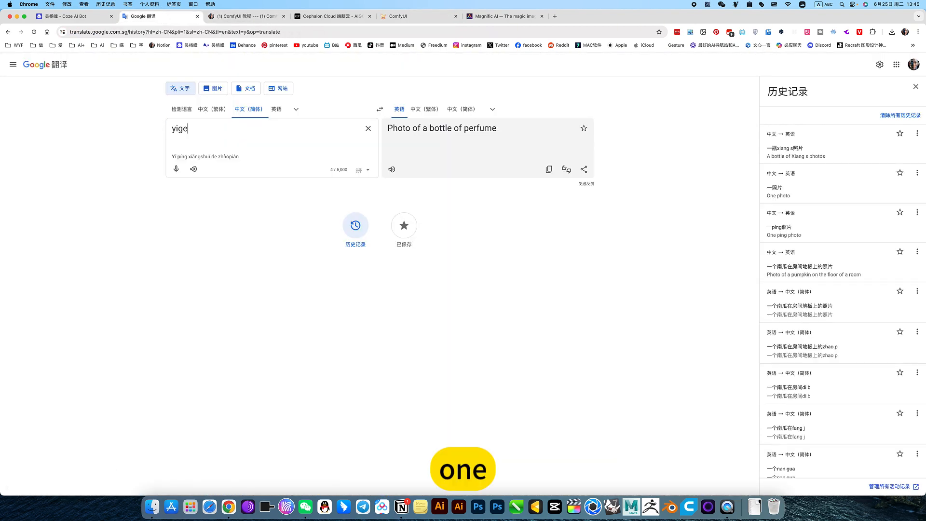
Translate '一个女孩在晚上的街道' to 'A girl on the street at night' and copy it
{"action": "type", "text": "一个"}
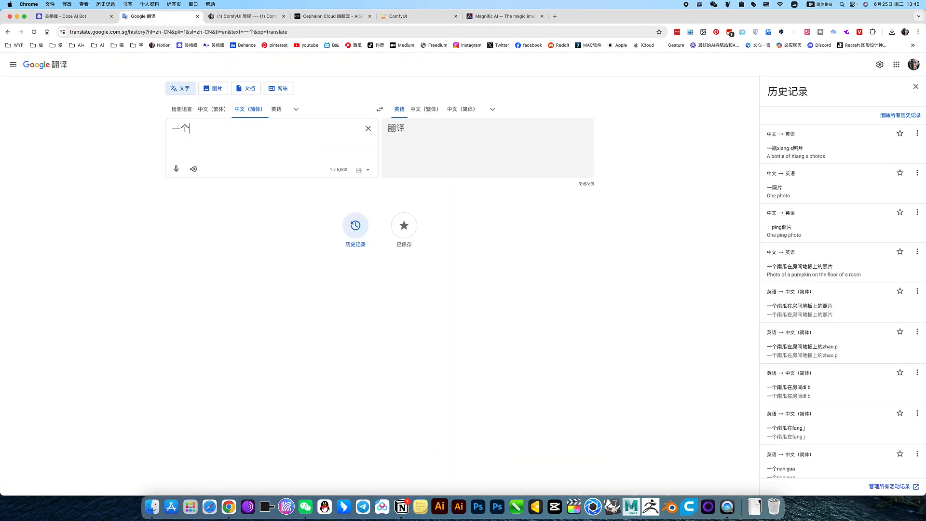
{"action": "type", "text": "女孩在"}
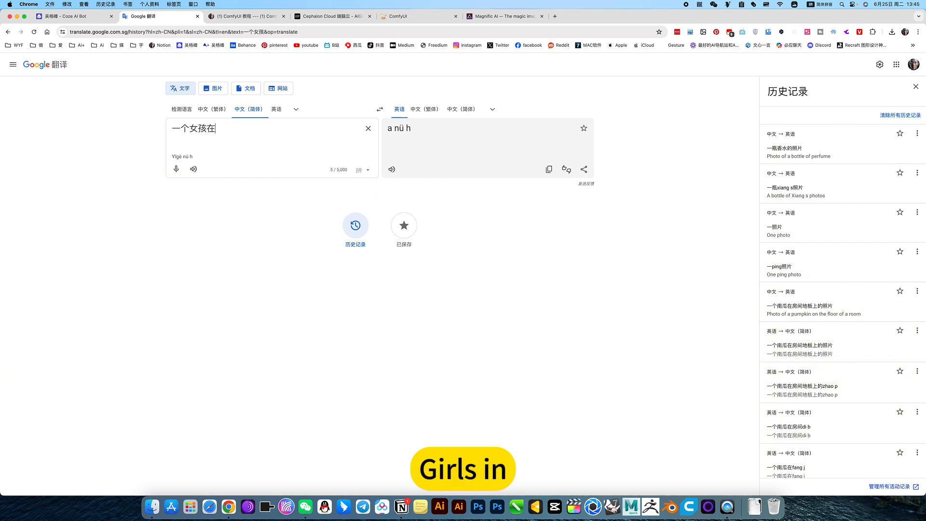
{"action": "type", "text": "y"}
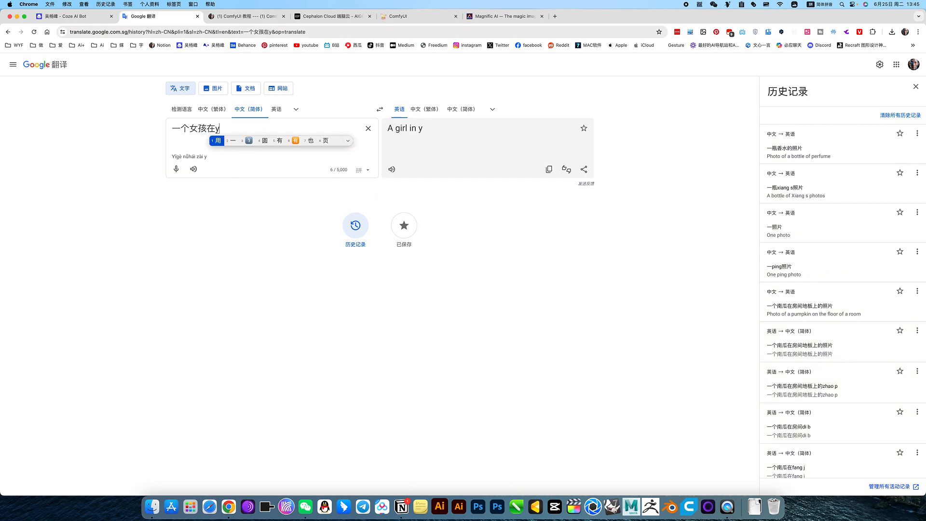
{"action": "type", "text": "晚上的jie d"}
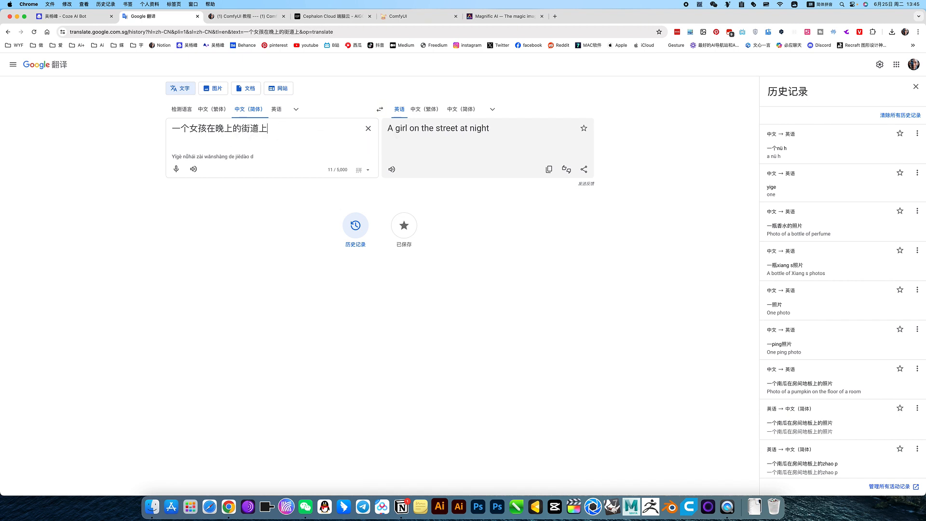
{"action": "type", "text": ","}
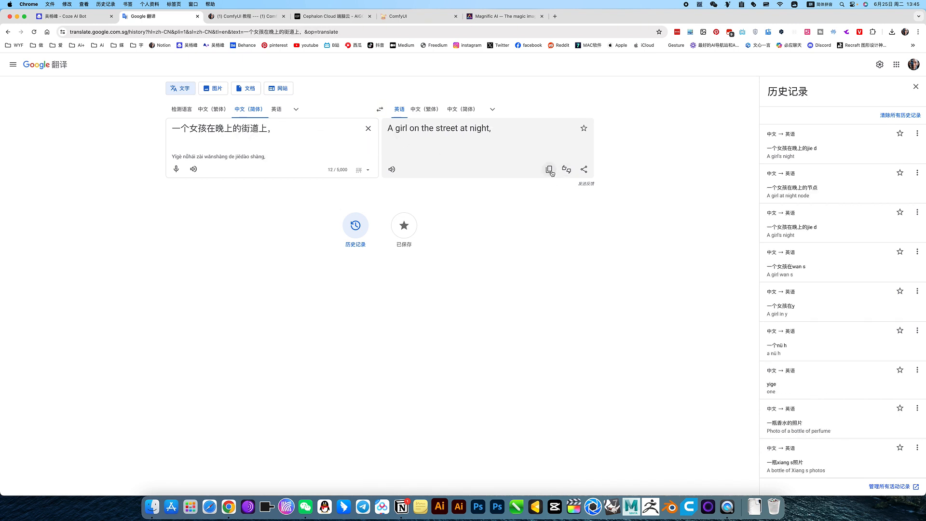
{"action": "left_click", "coordinate": [504, 17]}
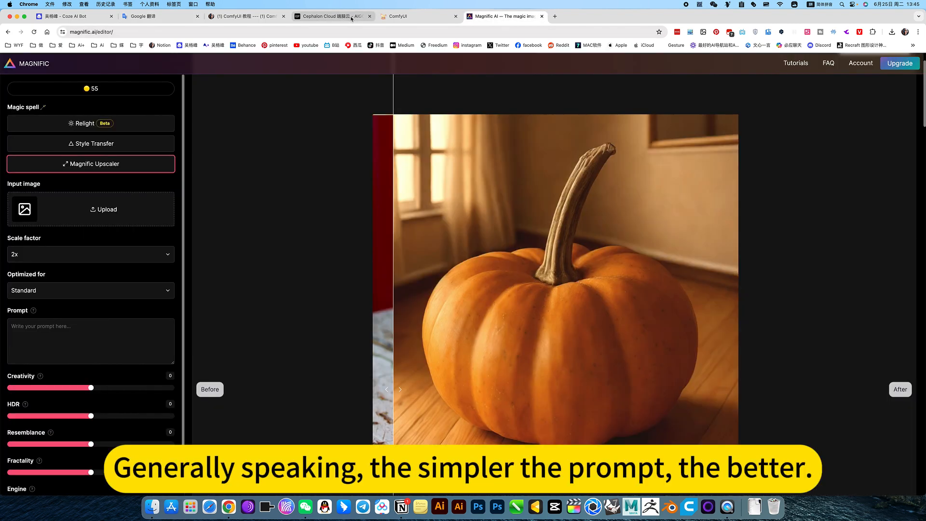
View the Notion tutorial's neon-street reference workflow, then return to ComfyUI
{"action": "left_click", "coordinate": [246, 17]}
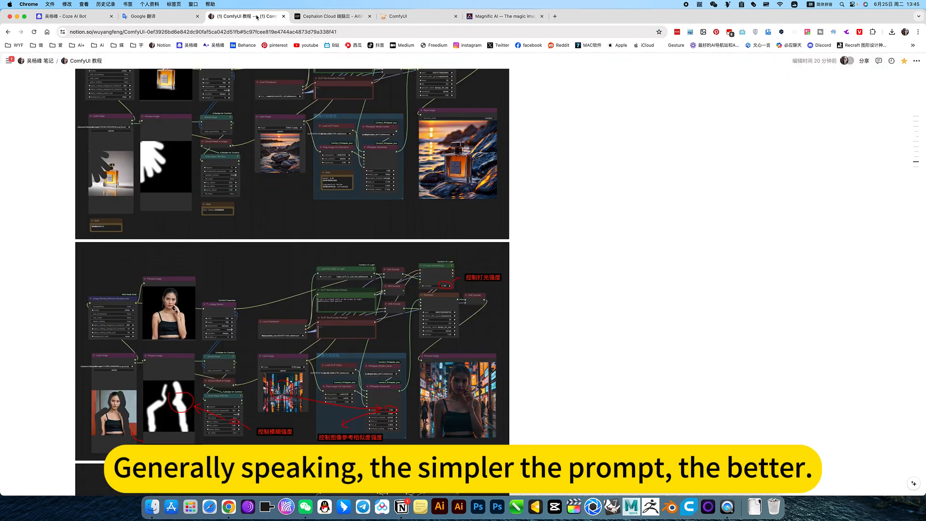
{"action": "left_click", "coordinate": [418, 16]}
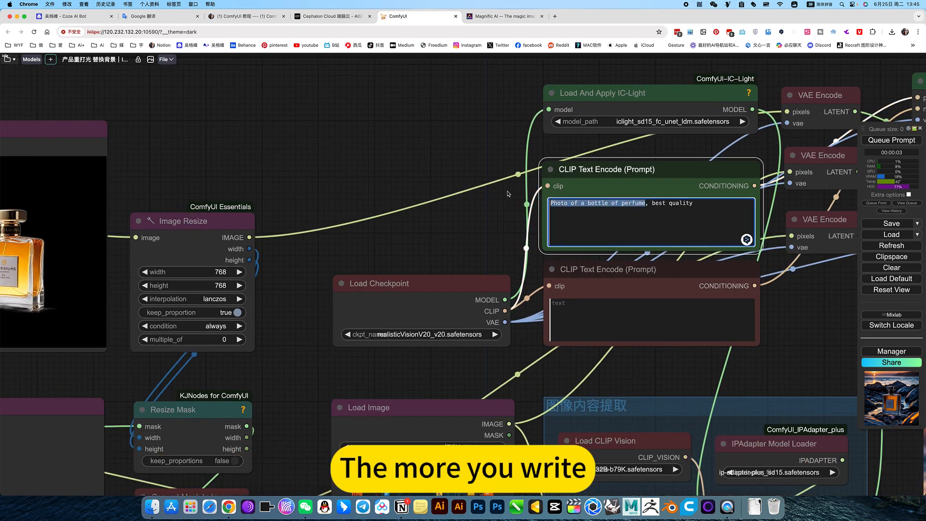
Set the positive prompt to 'A girl on the street at night, best quality' and generate the portrait
{"action": "type", "text": "A girl on the street at night,, best quality"}
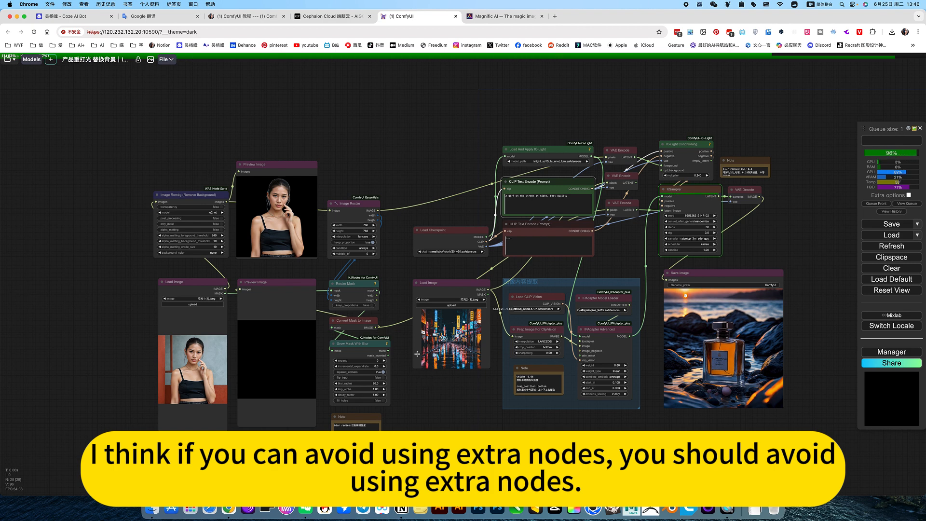
{"action": "left_click", "coordinate": [891, 140]}
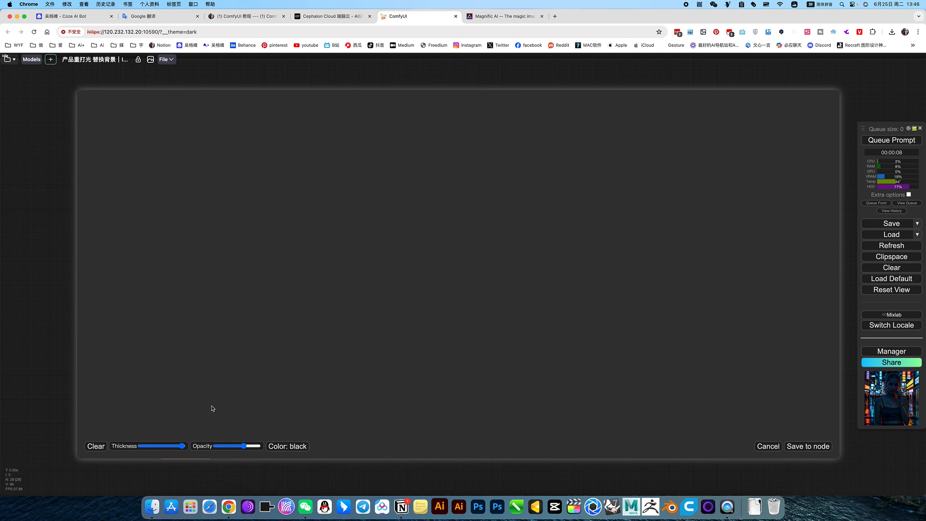
{"action": "mouse_move", "coordinate": [390, 244]}
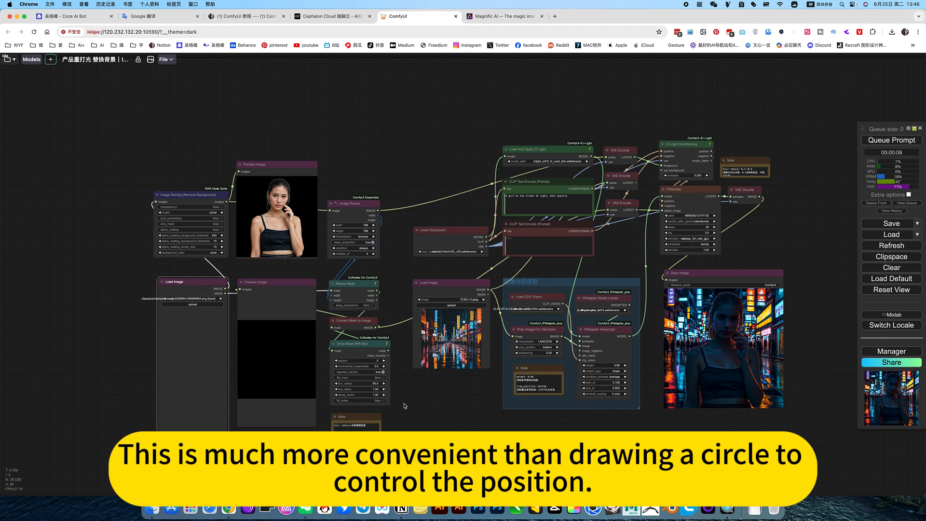
Regenerate the neon-street portrait with the painted light mask on the woman's photo
{"action": "left_click", "coordinate": [891, 140]}
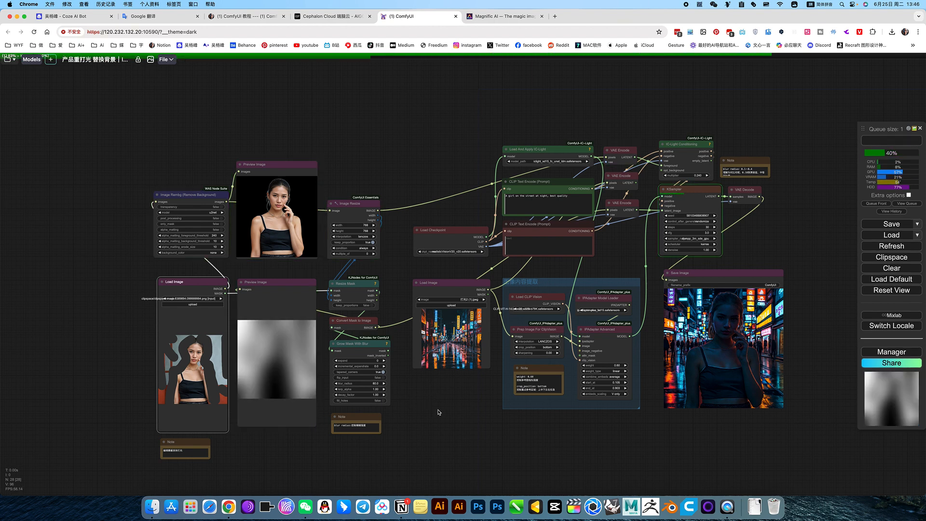
Lower the Grow Mask With Blur amount for a crisper silhouette mask and queue a new render
{"action": "left_click", "coordinate": [890, 140]}
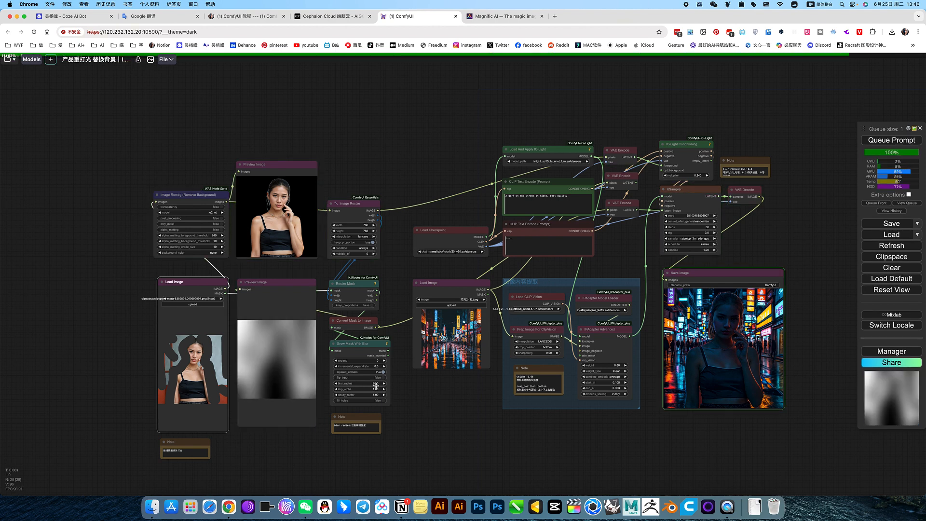
{"action": "double_click", "coordinate": [363, 383]}
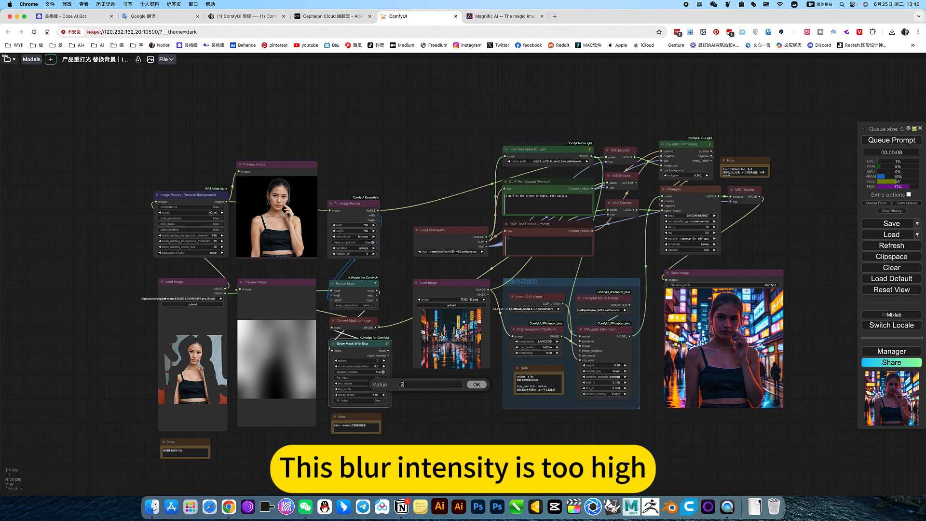
{"action": "left_click", "coordinate": [475, 385]}
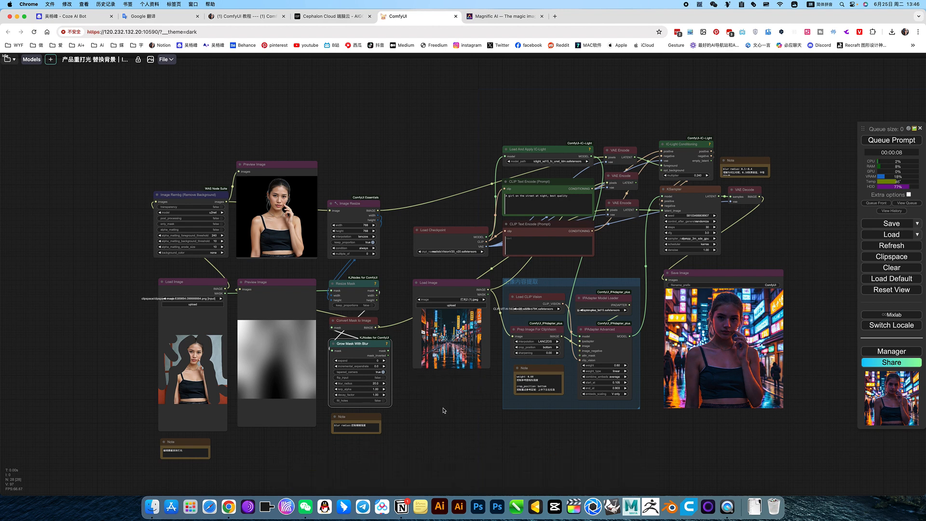
{"action": "left_click", "coordinate": [890, 139]}
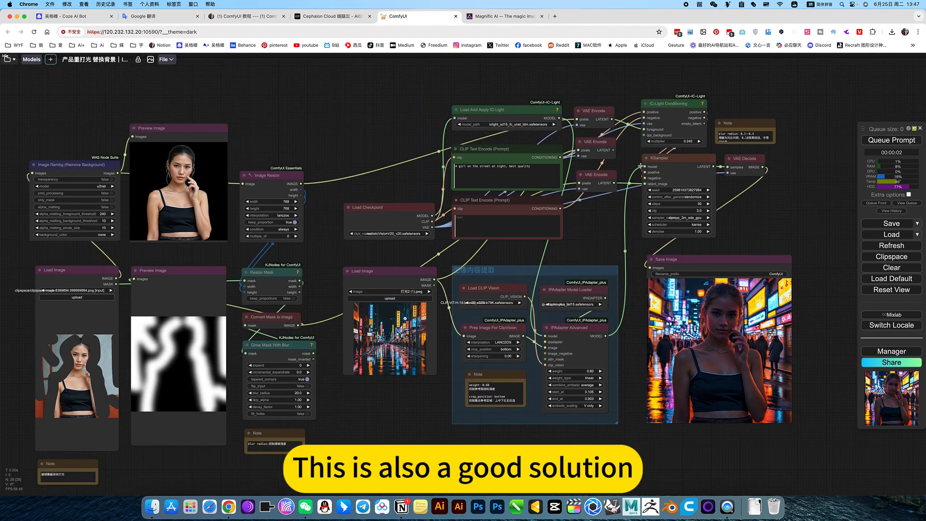
Turn the IC-Light Conditioning multiplier down to about 0.1
{"action": "double_click", "coordinate": [696, 141]}
{"action": "type", "text": ".1"}
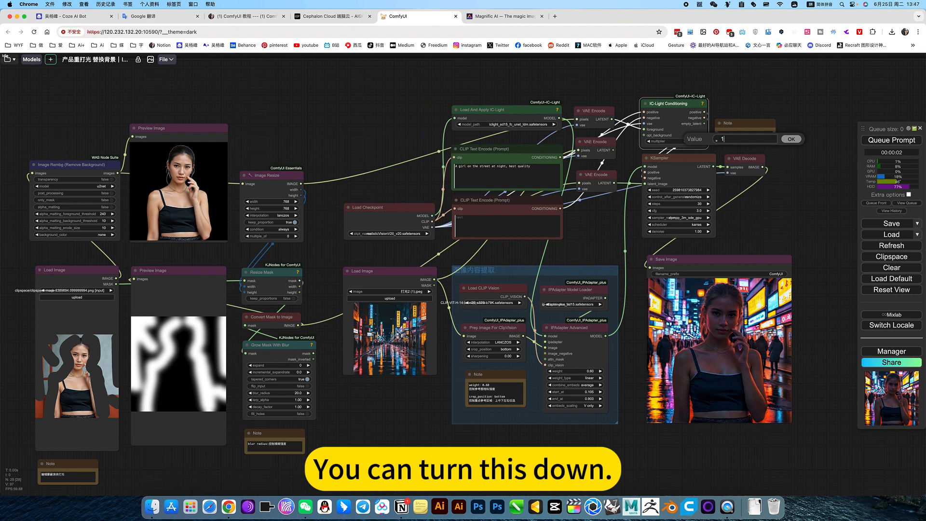
{"action": "left_click", "coordinate": [790, 137]}
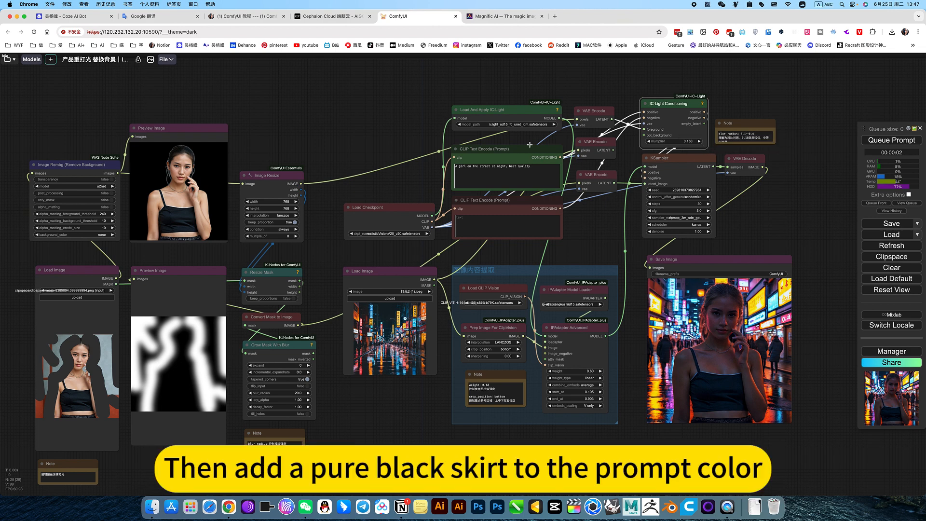
Append '纯黑的衣服' (pure black clothes) in Google Translate and copy the English result back to ComfyUI
{"action": "left_click", "coordinate": [159, 16]}
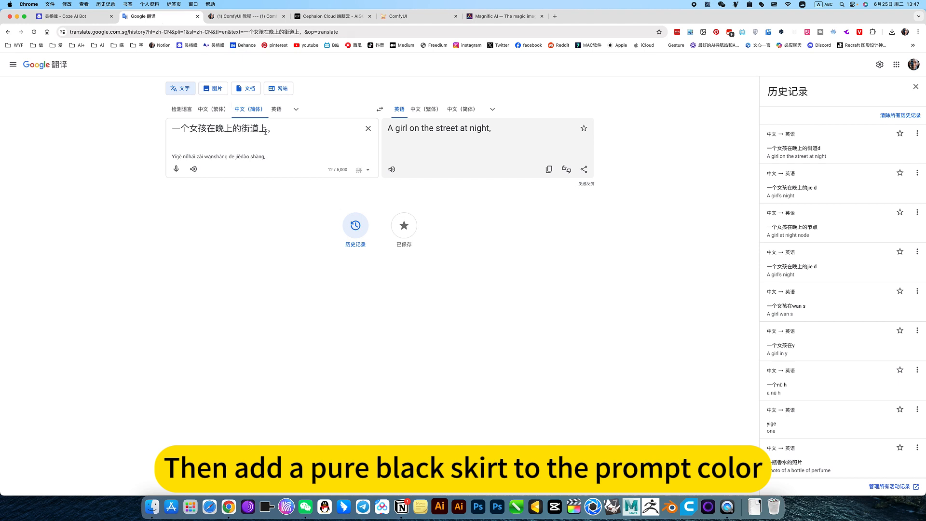
{"action": "type", "text": "chun"}
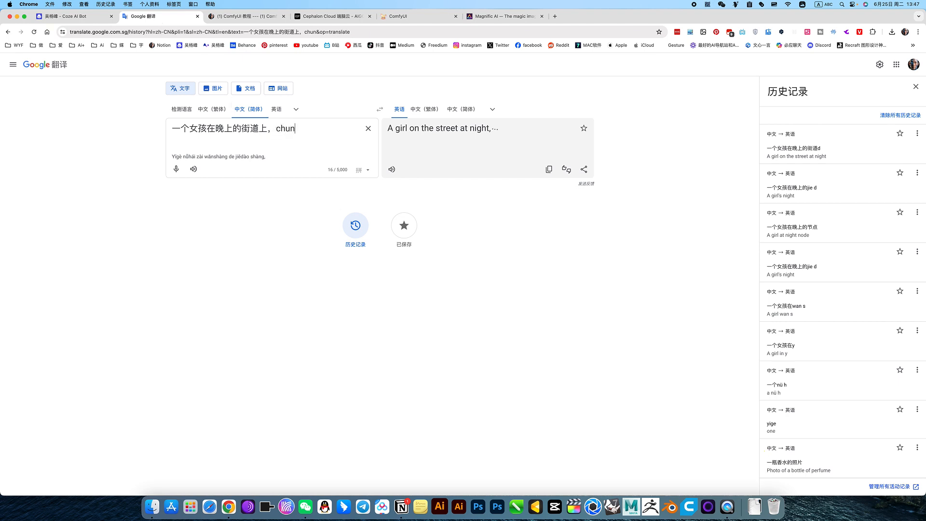
{"action": "type", "text": "chun"}
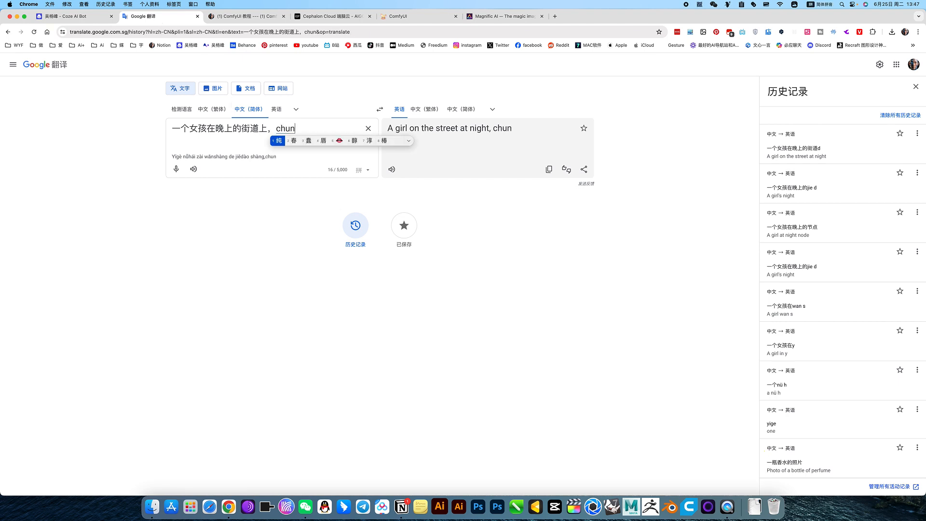
{"action": "type", "text": "纯黑的"}
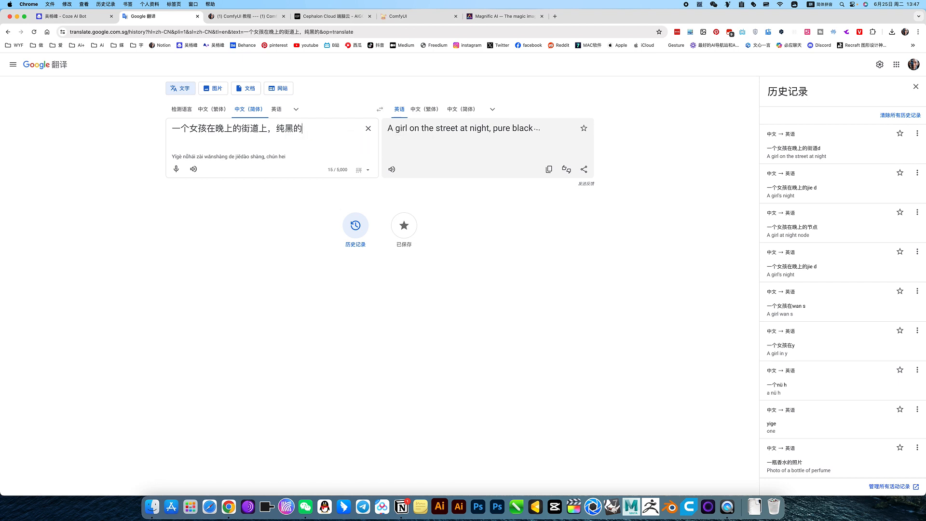
{"action": "type", "text": "衣服"}
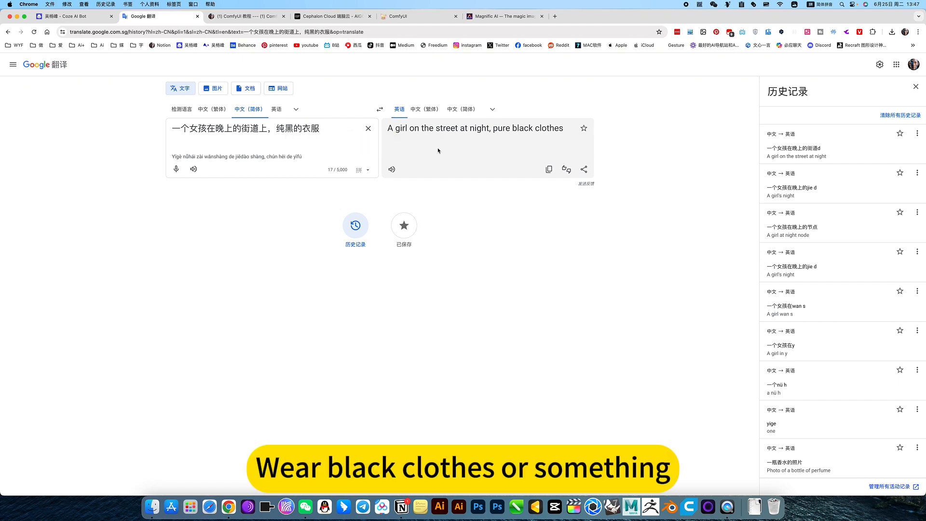
{"action": "left_click", "coordinate": [547, 170]}
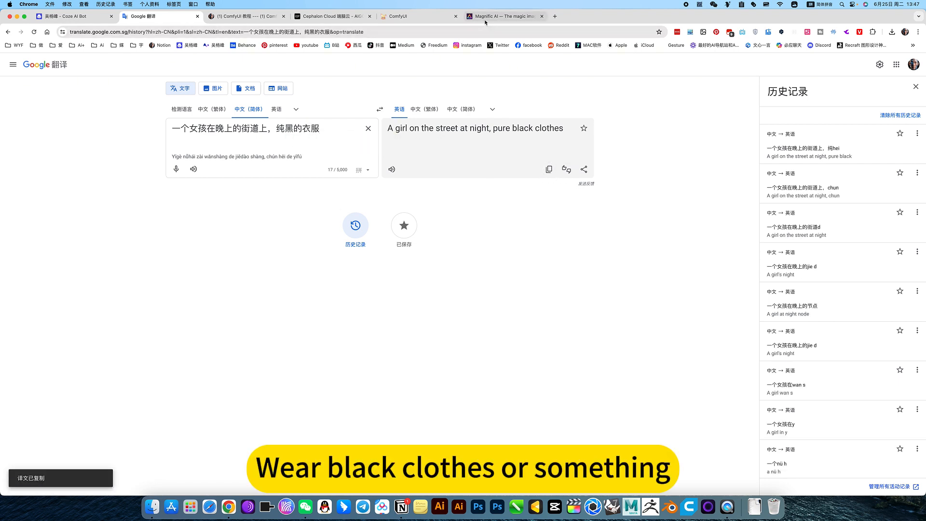
{"action": "left_click", "coordinate": [420, 17]}
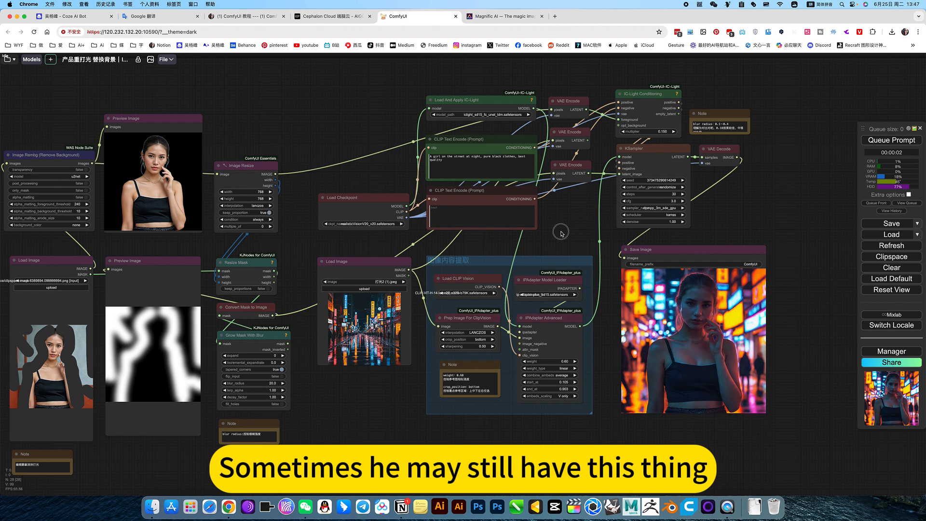
Expand the Load Checkpoint ckpt_name list to pick another model
{"action": "left_click", "coordinate": [363, 223]}
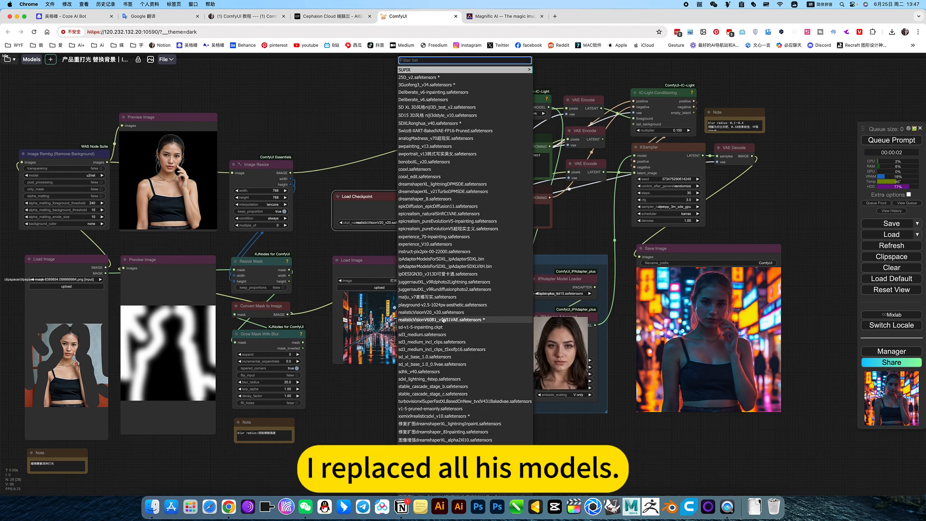
Load a different Realistic Vision checkpoint and queue the black-clothes portrait again
{"action": "left_click", "coordinate": [461, 319]}
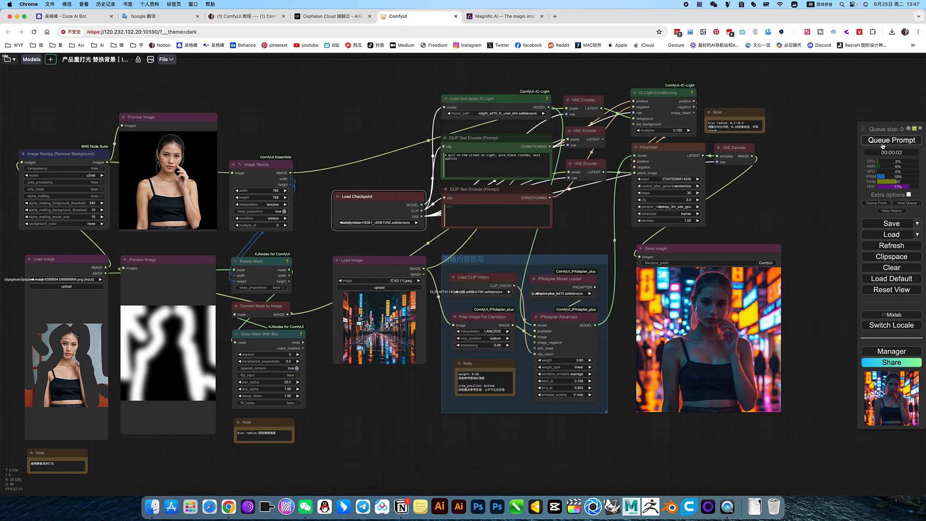
{"action": "left_click", "coordinate": [890, 140]}
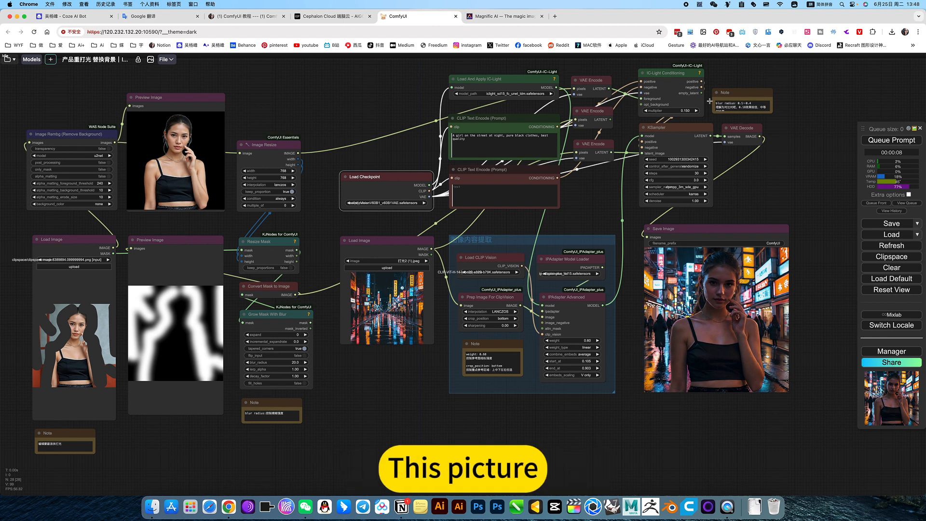
Raise the IC-Light multiplier to 0.300, queue a render, and browse the KSampler sampler list unchanged
{"action": "double_click", "coordinate": [673, 110]}
{"action": "type", "text": "0.300"}
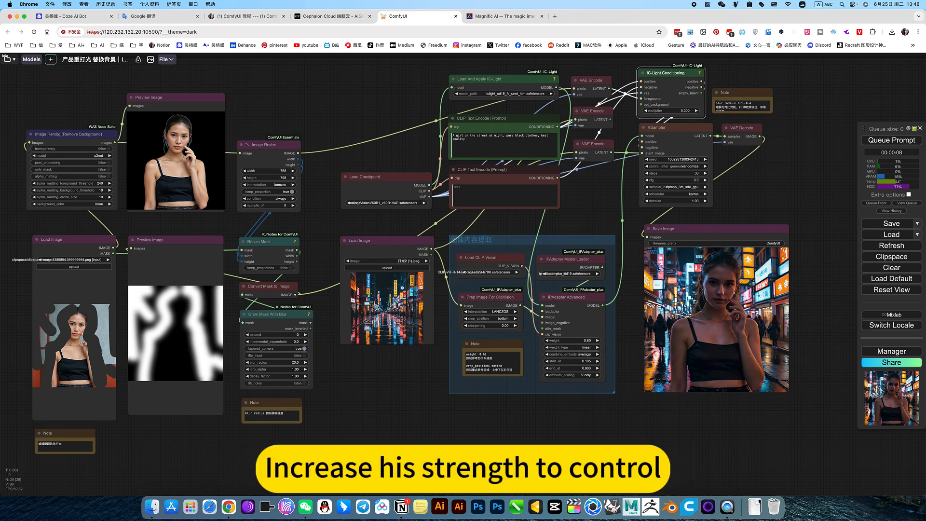
{"action": "left_click", "coordinate": [890, 140]}
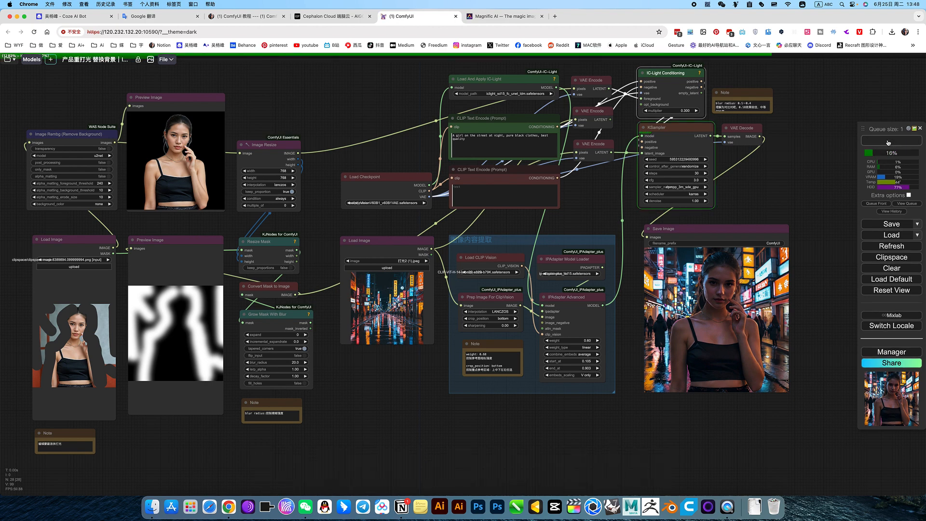
{"action": "left_click", "coordinate": [673, 187]}
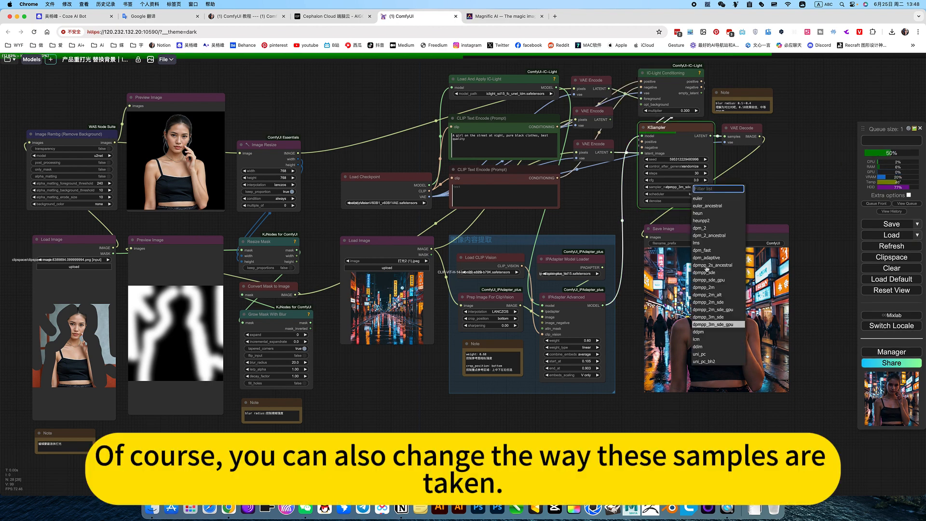
{"action": "left_click", "coordinate": [718, 324]}
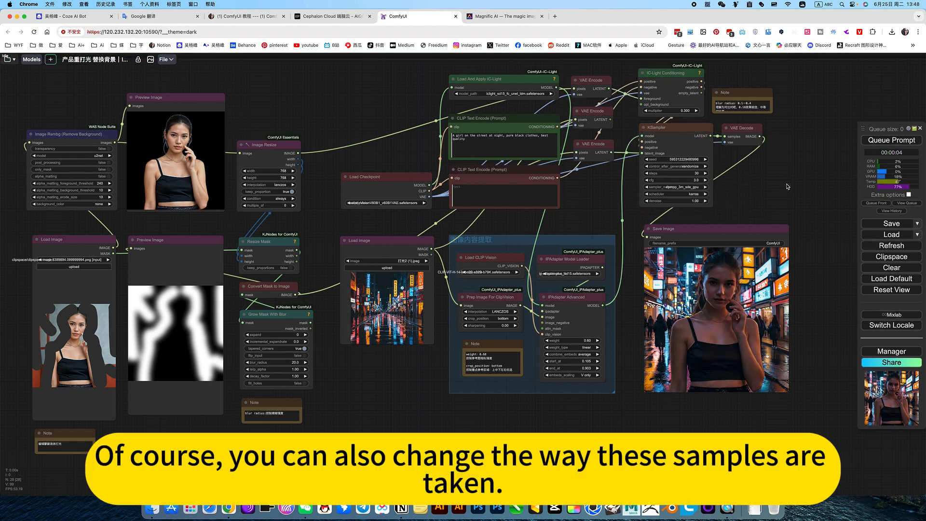